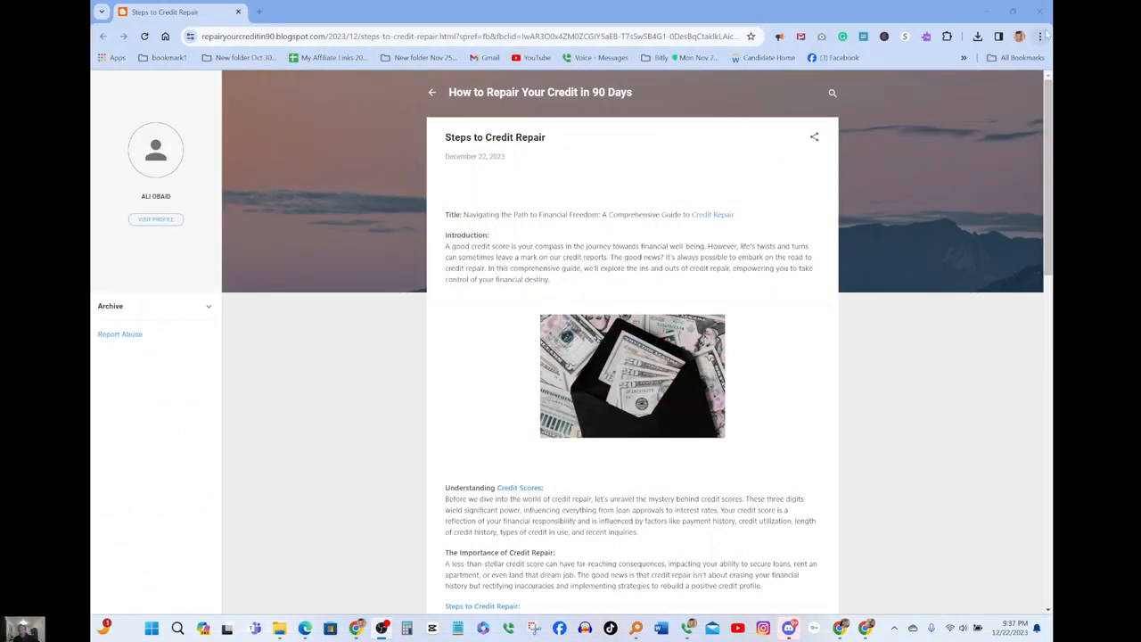
Step: Raise the page zoom from 80% to 100% via Chrome's menu and dismiss the menu
left_click(1042, 36)
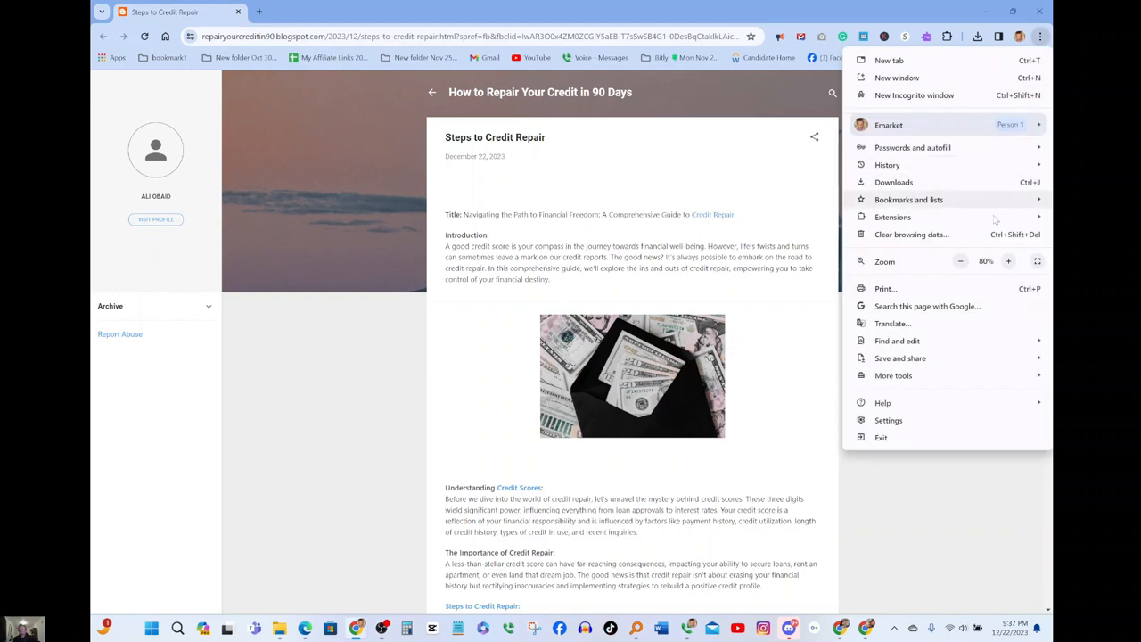
left_click(1009, 260)
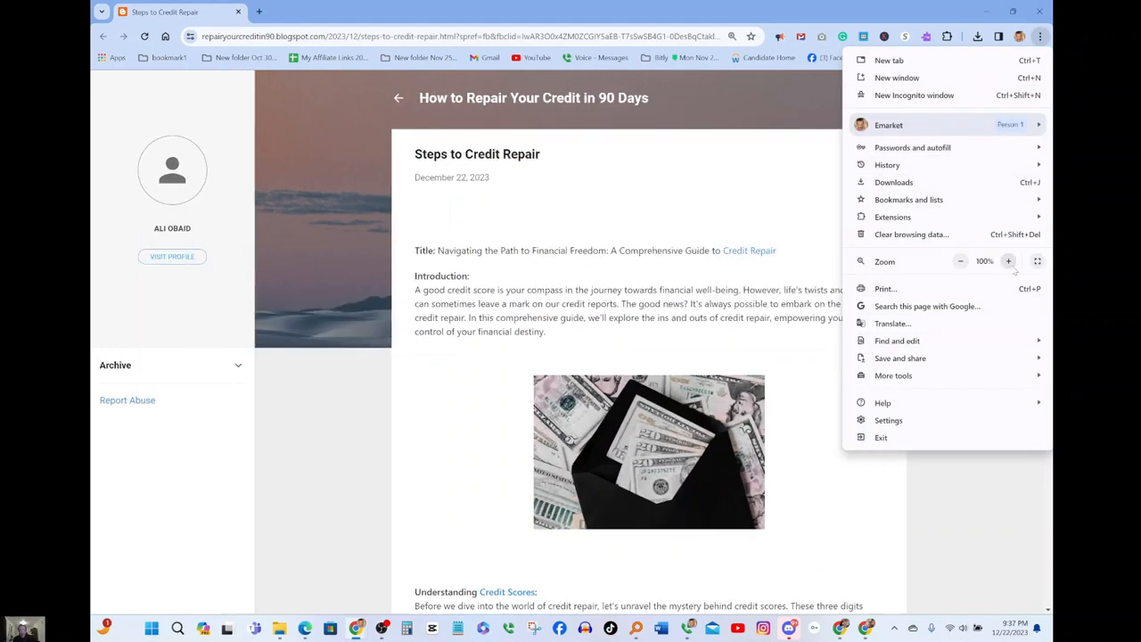
left_click(966, 446)
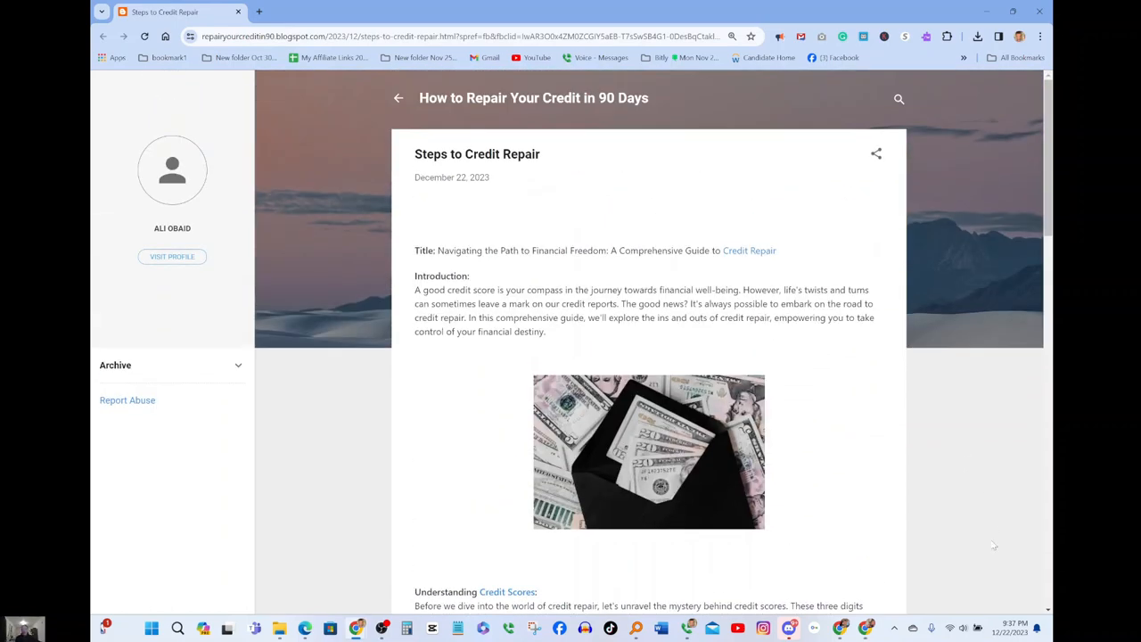
mouse_move(891, 428)
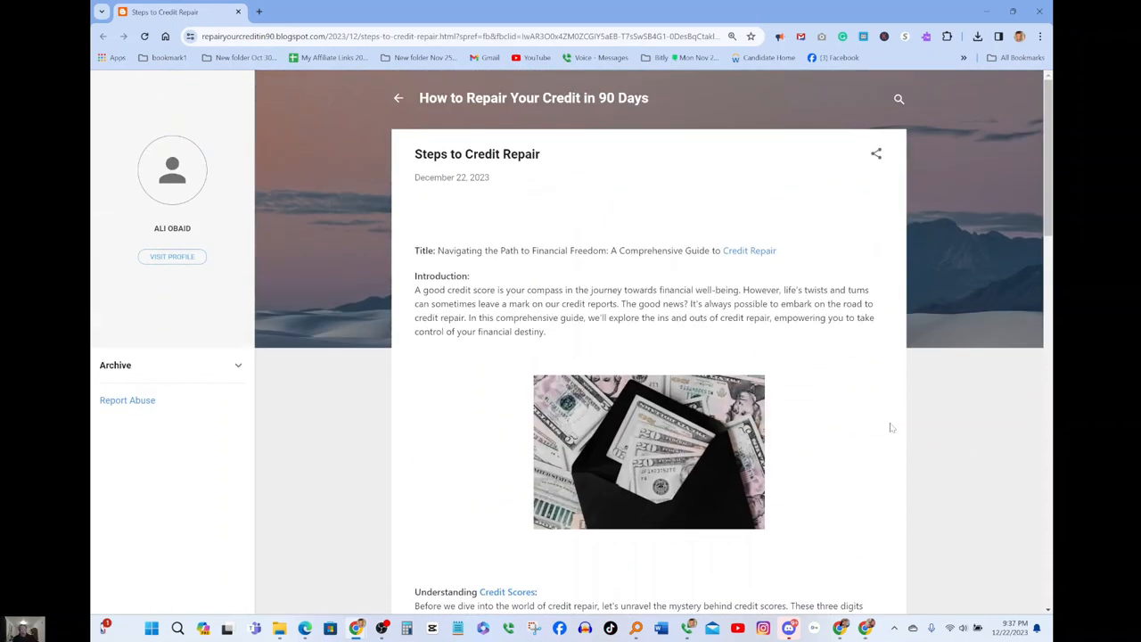
mouse_move(959, 413)
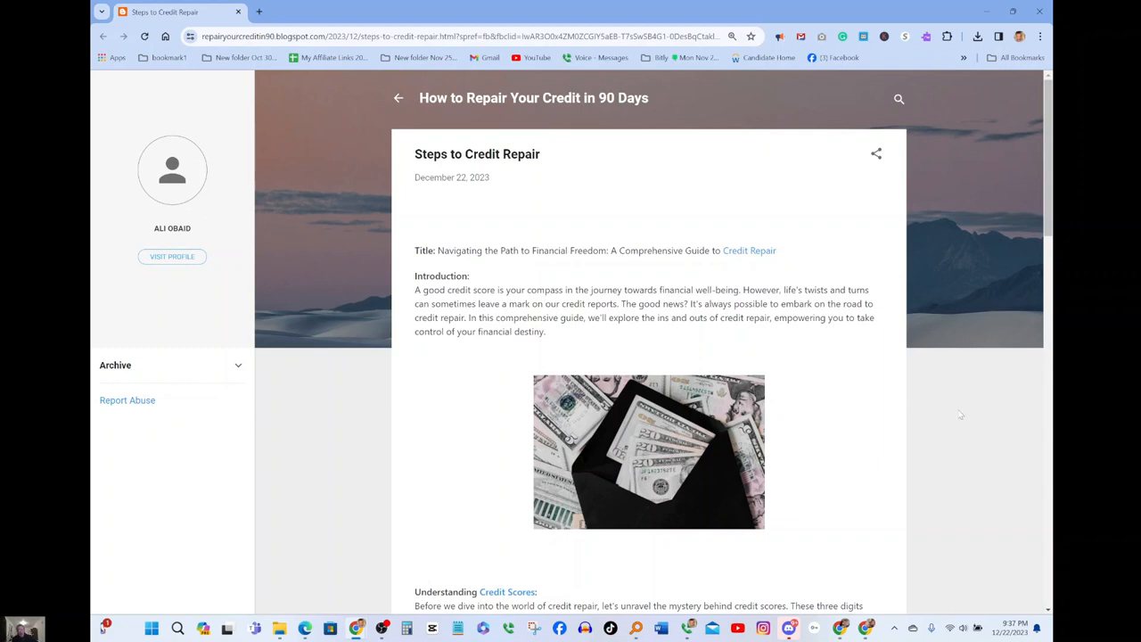
mouse_move(913, 460)
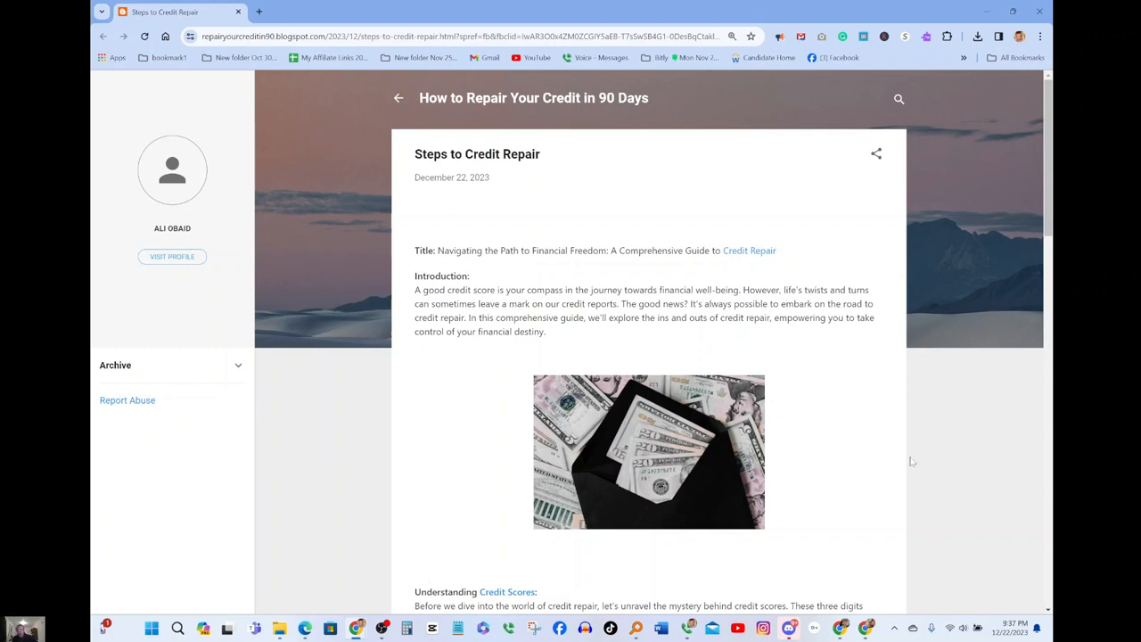
mouse_move(959, 511)
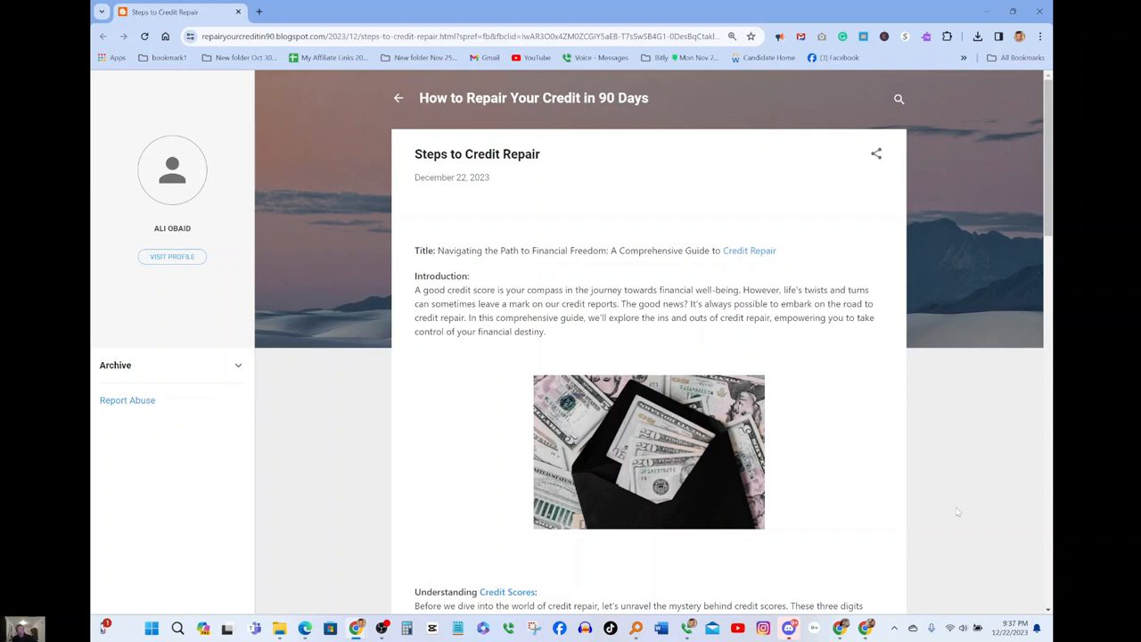
mouse_move(1008, 479)
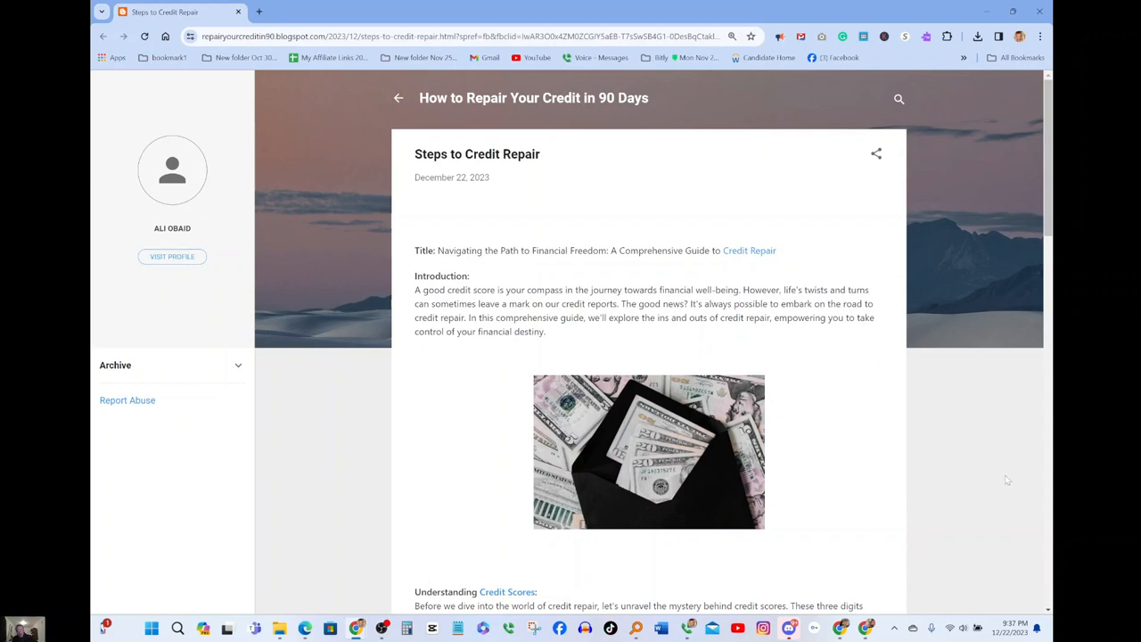
mouse_move(1002, 449)
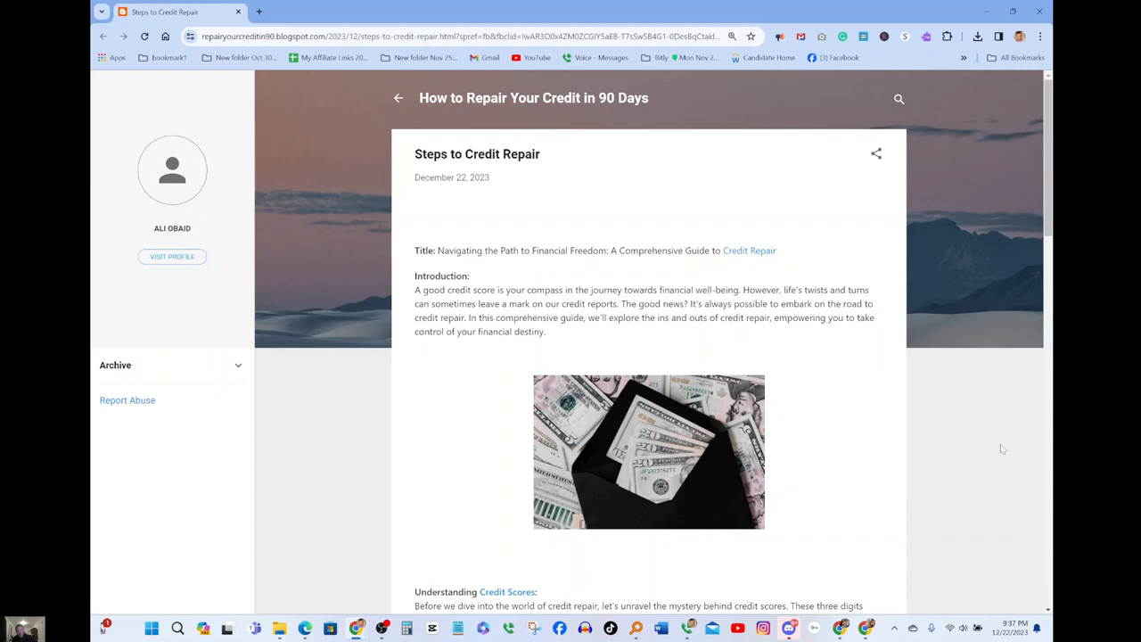
mouse_move(981, 449)
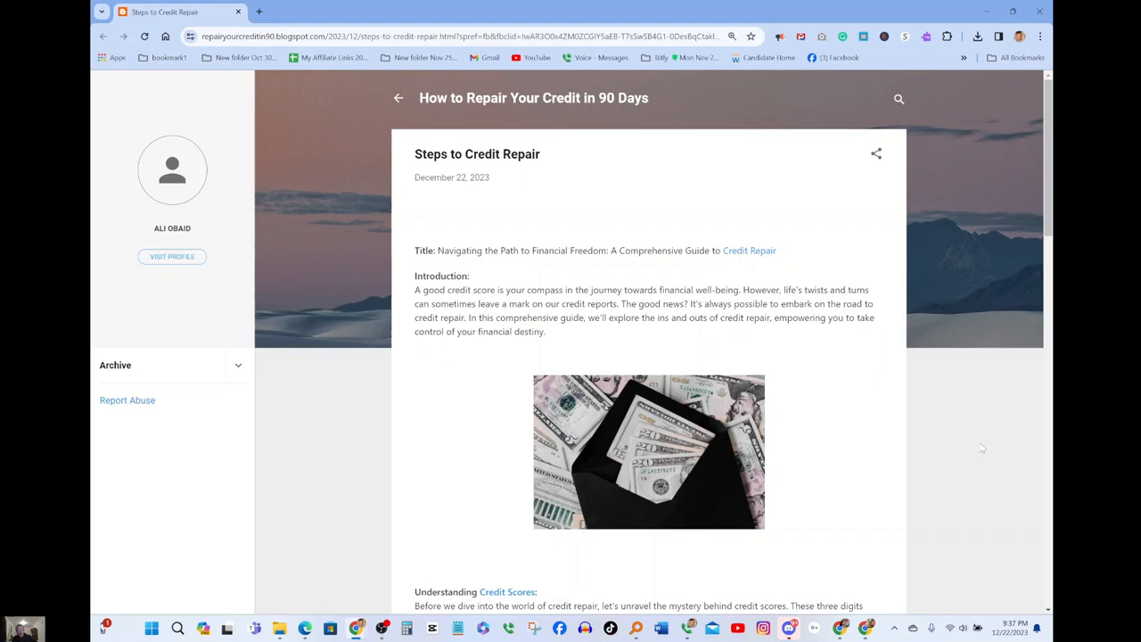
mouse_move(972, 439)
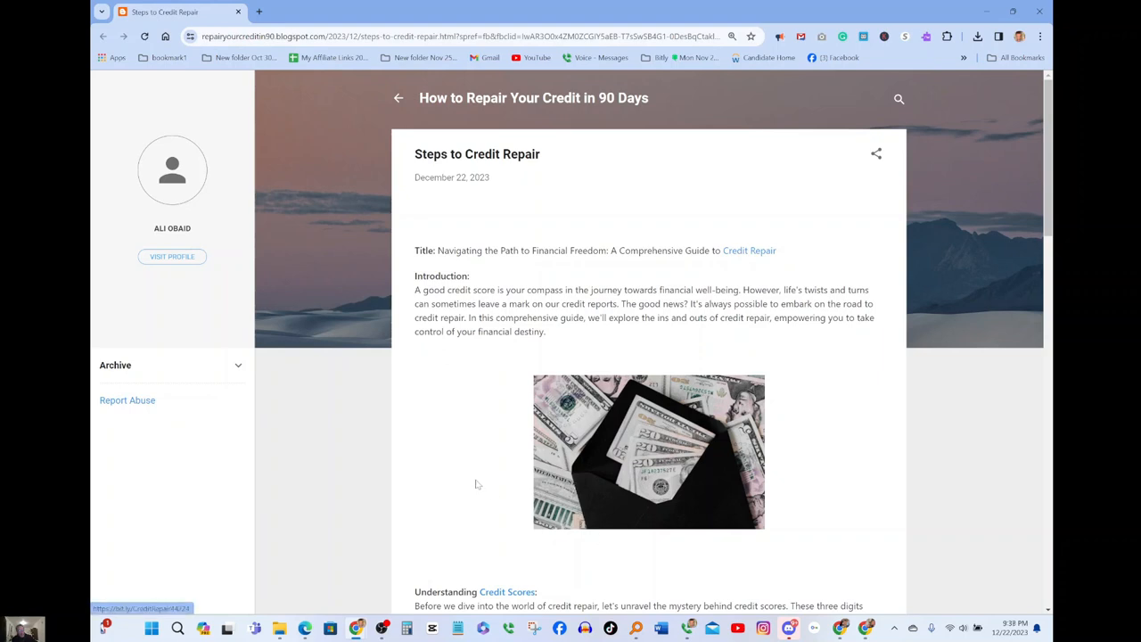
mouse_move(753, 264)
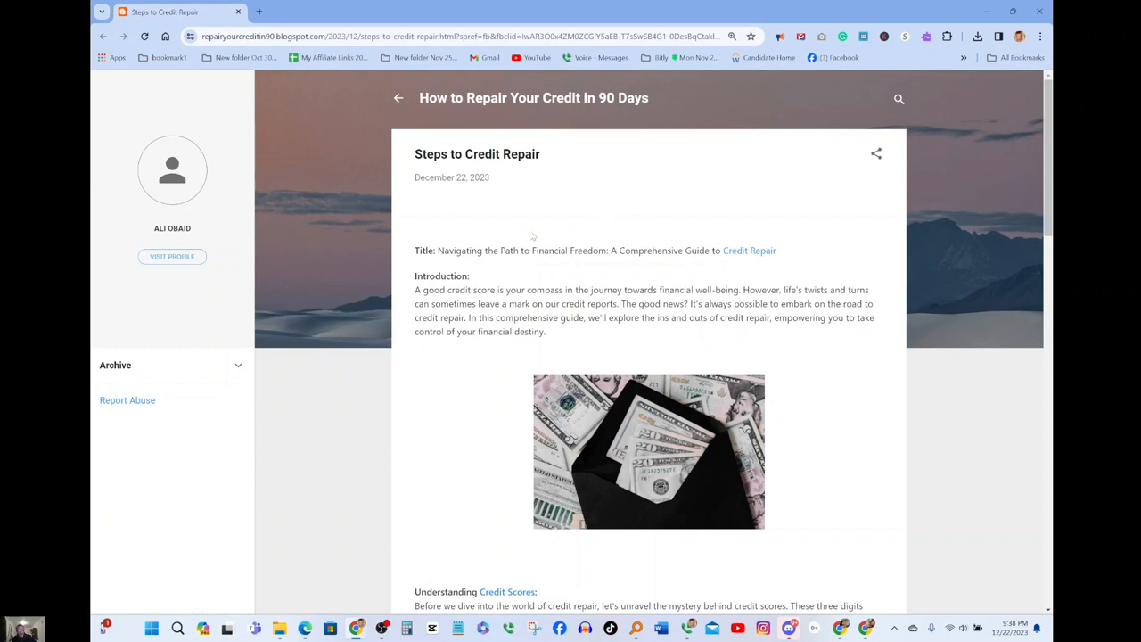
mouse_move(439, 116)
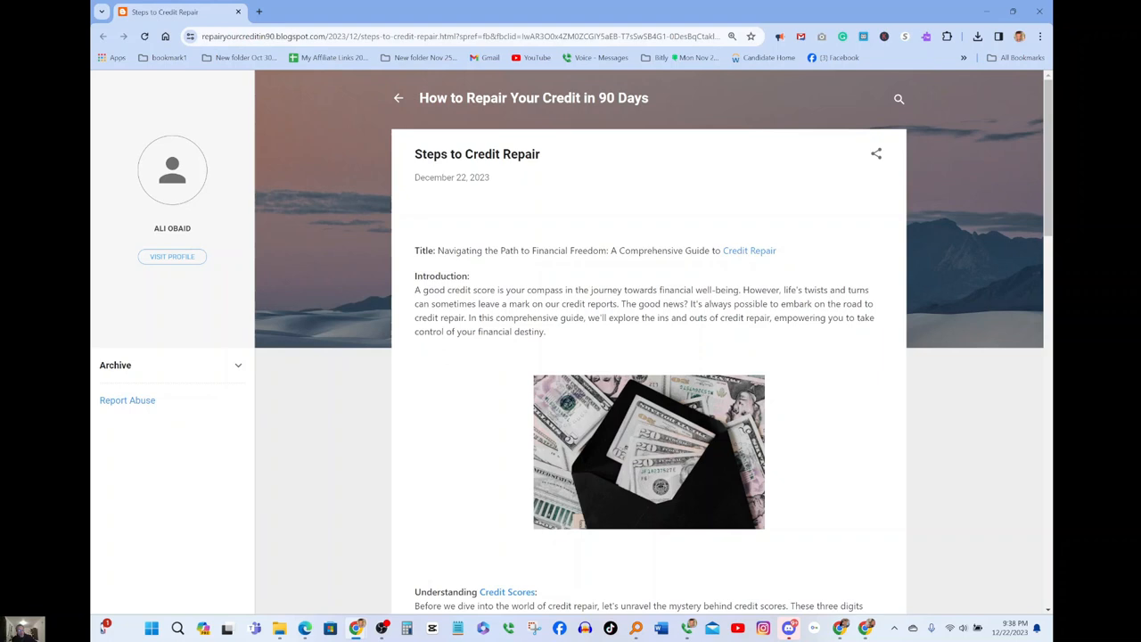
mouse_move(474, 266)
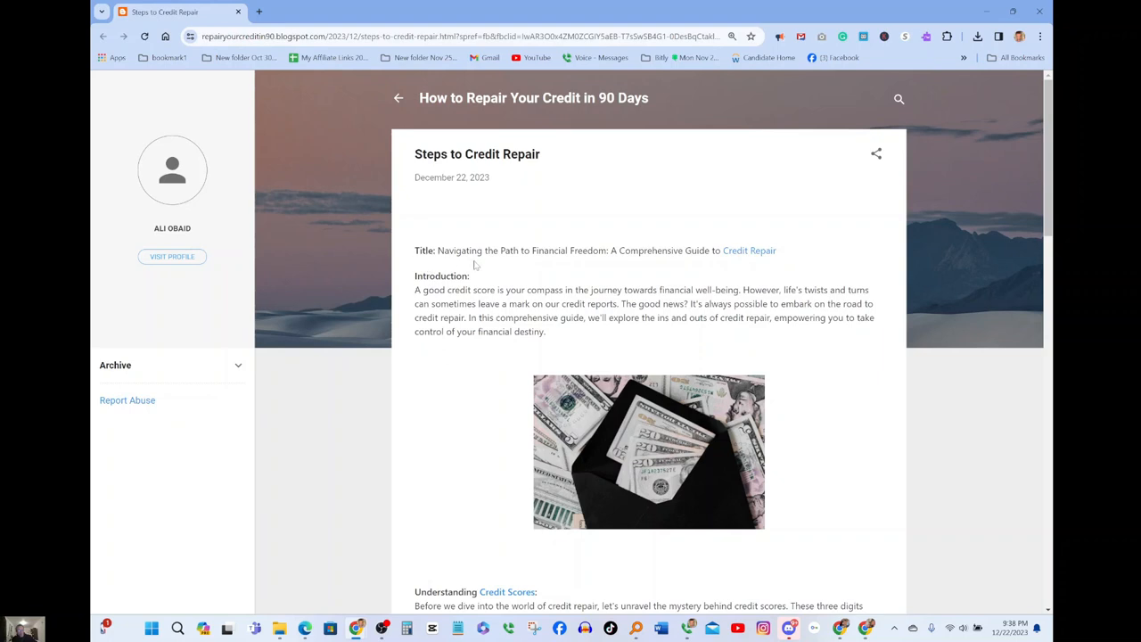
mouse_move(631, 267)
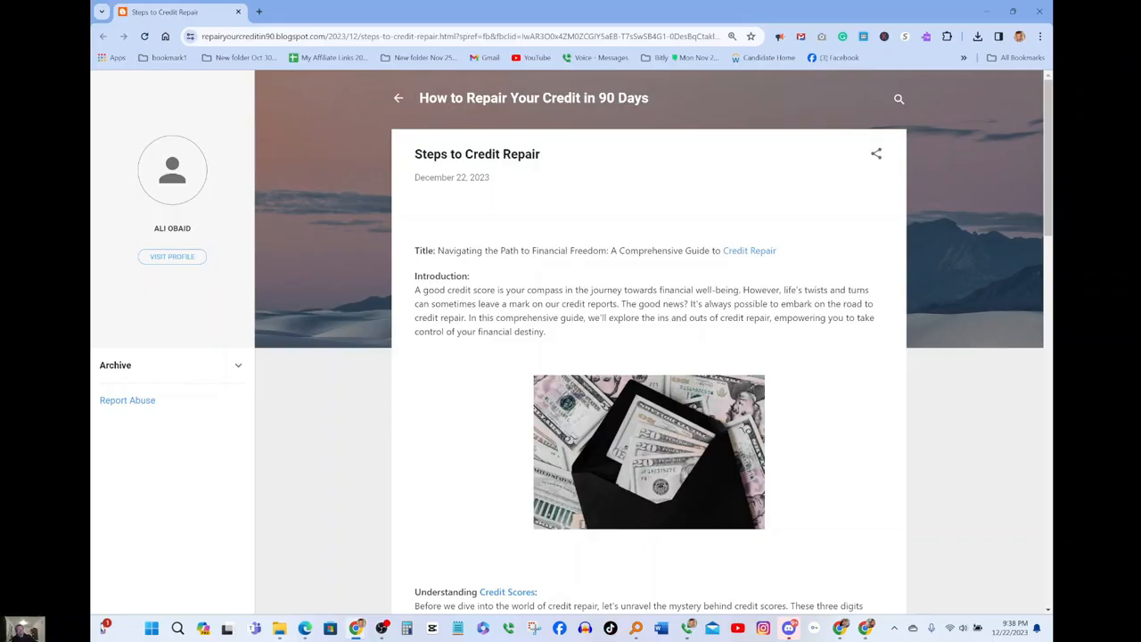
mouse_move(442, 343)
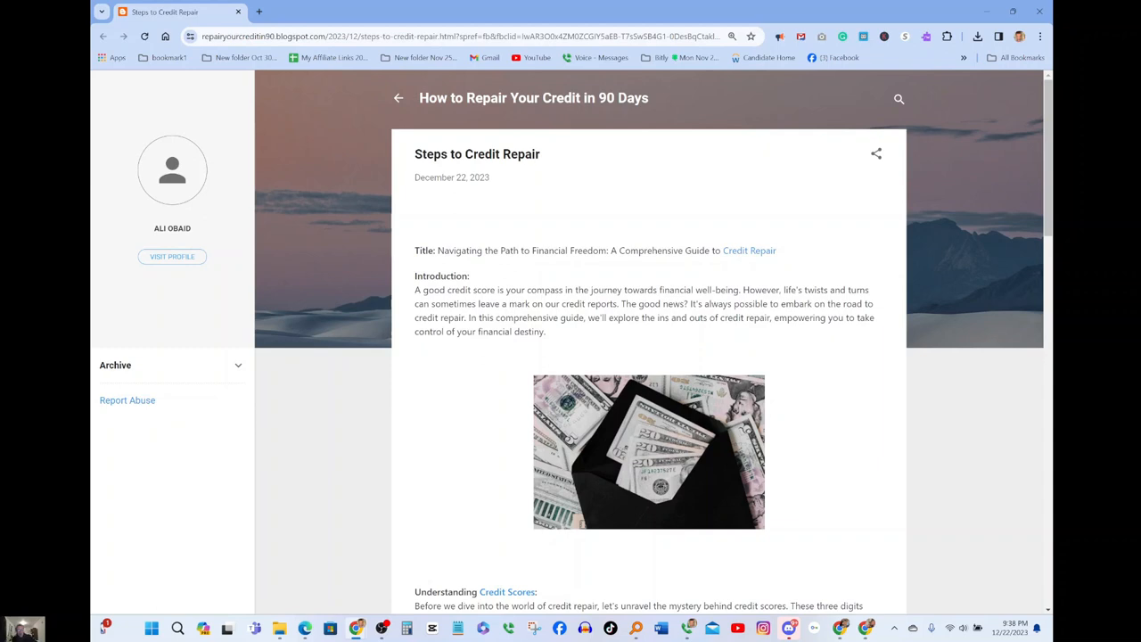
mouse_move(493, 328)
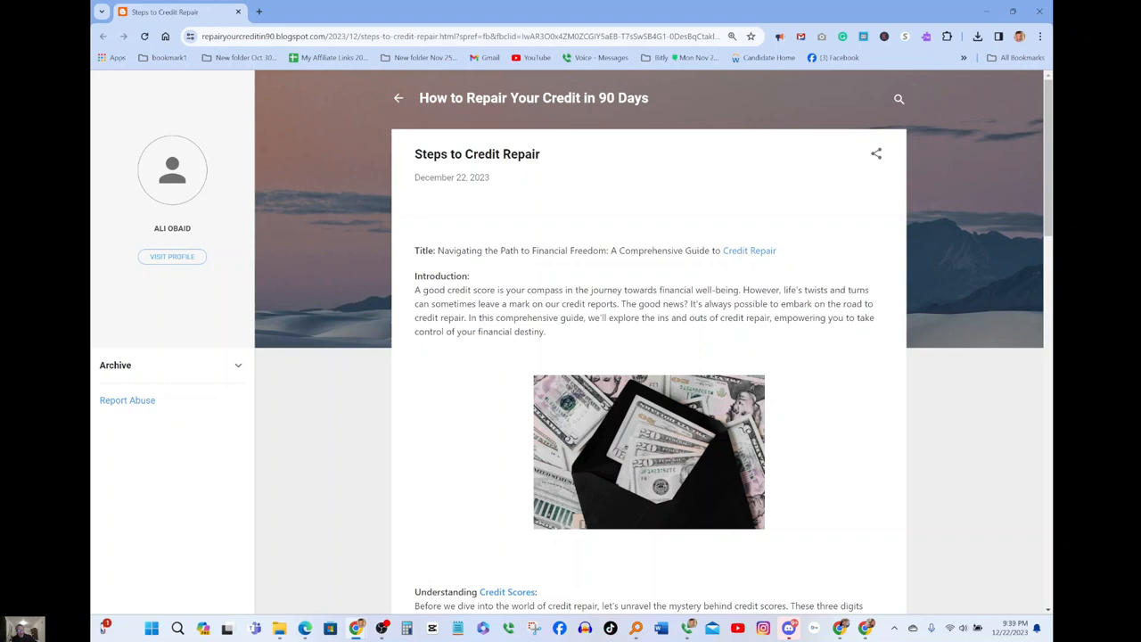
mouse_move(624, 333)
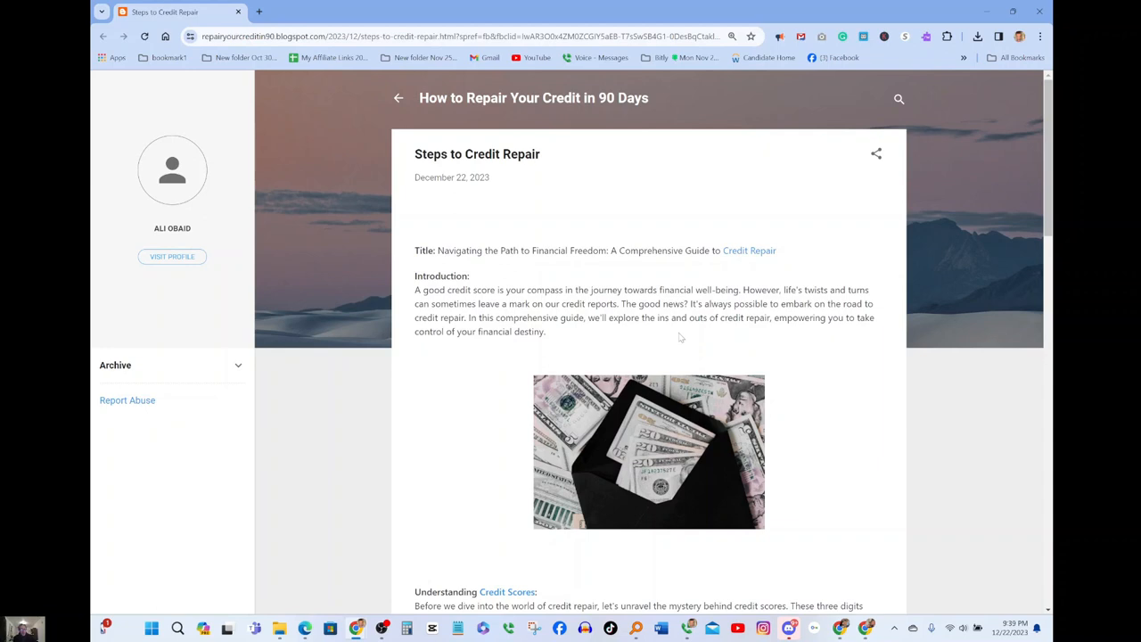
mouse_move(802, 342)
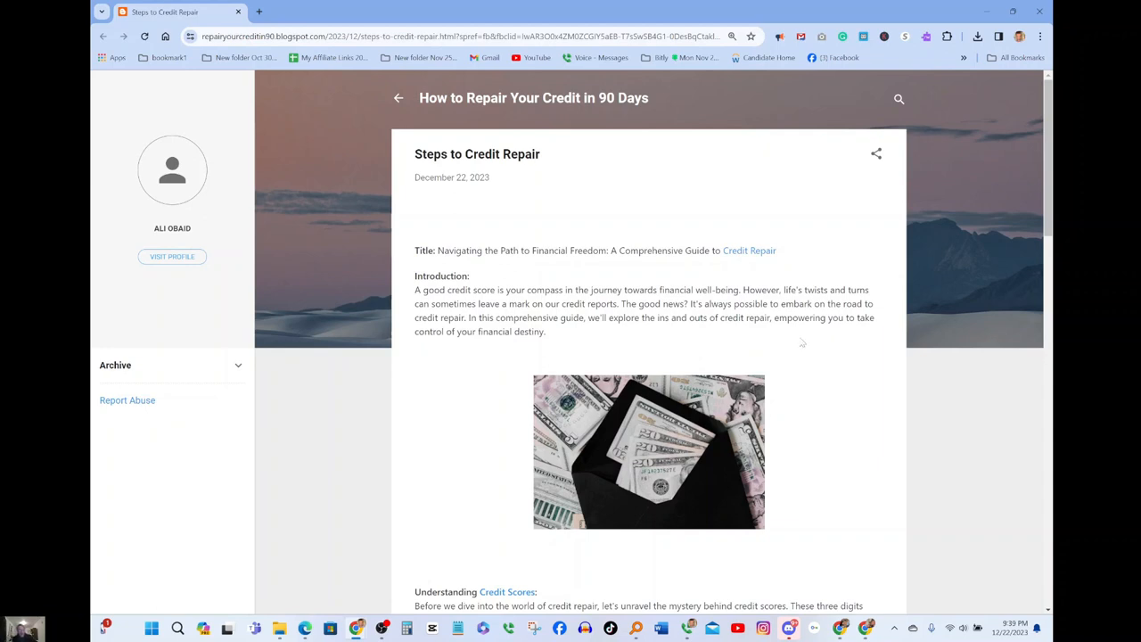
mouse_move(320, 396)
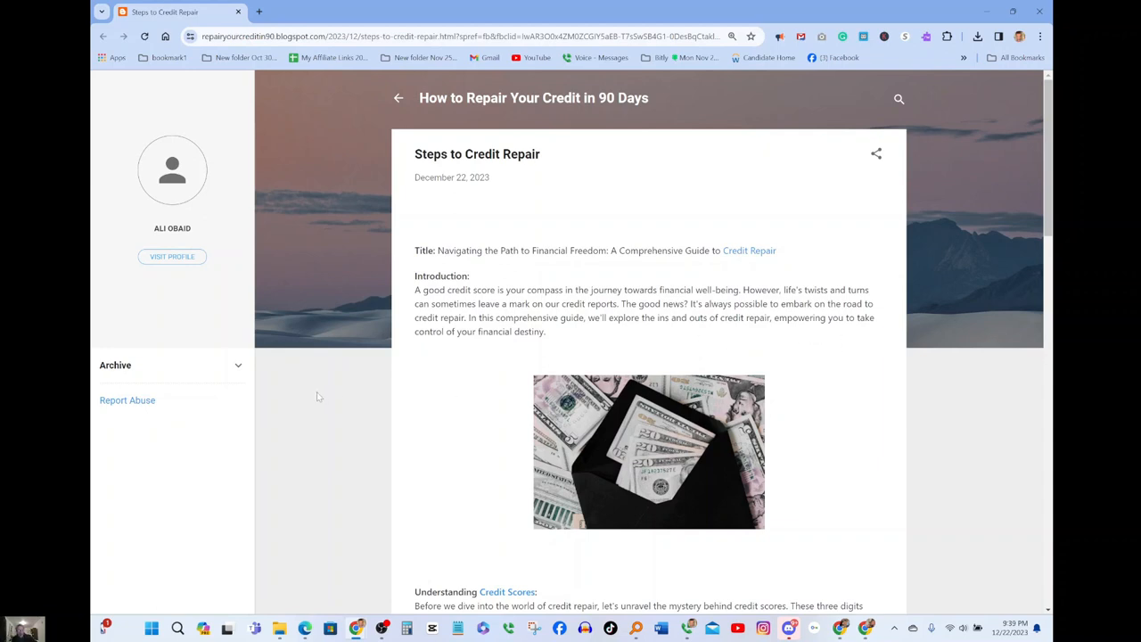
Step: Scroll past the introduction to the money photo and Understanding Credit Scores section
scroll("down", 3)
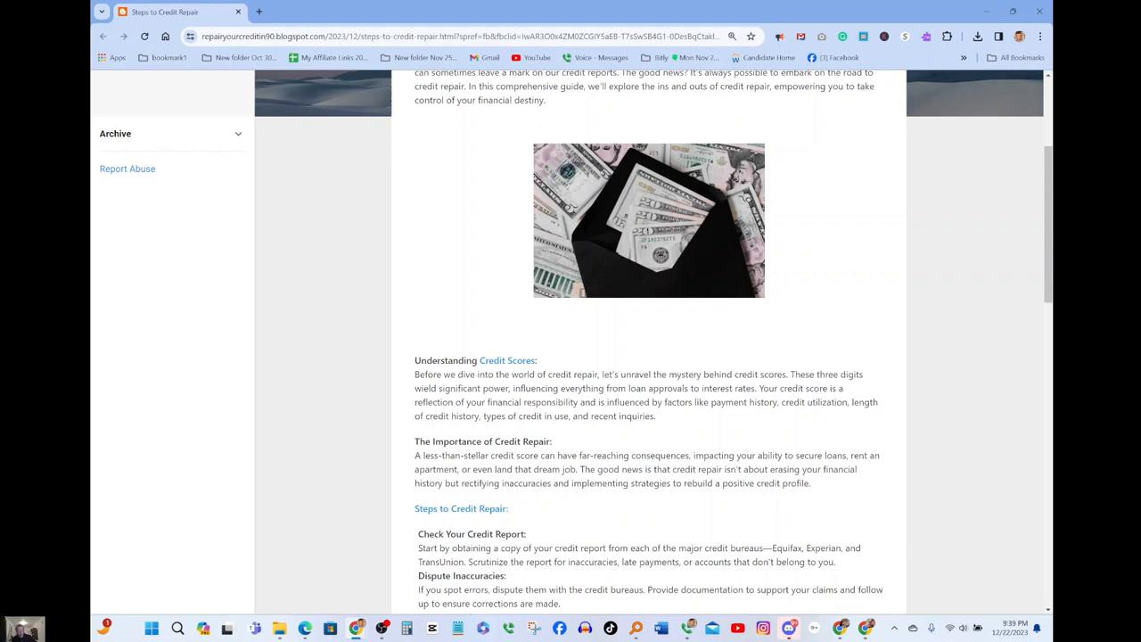
mouse_move(699, 421)
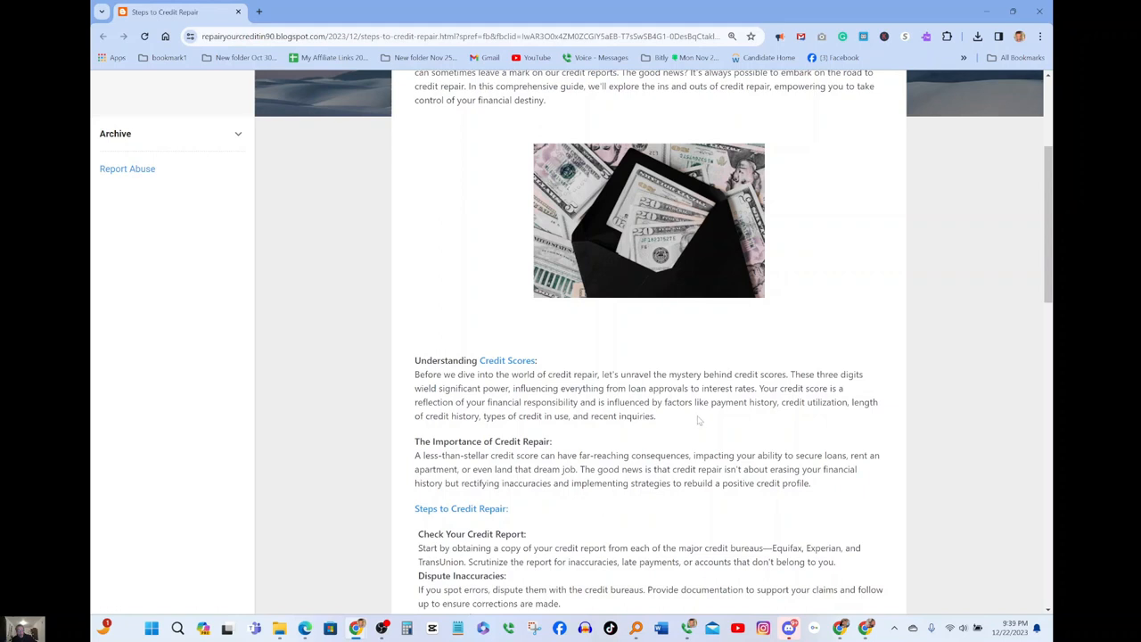
mouse_move(742, 417)
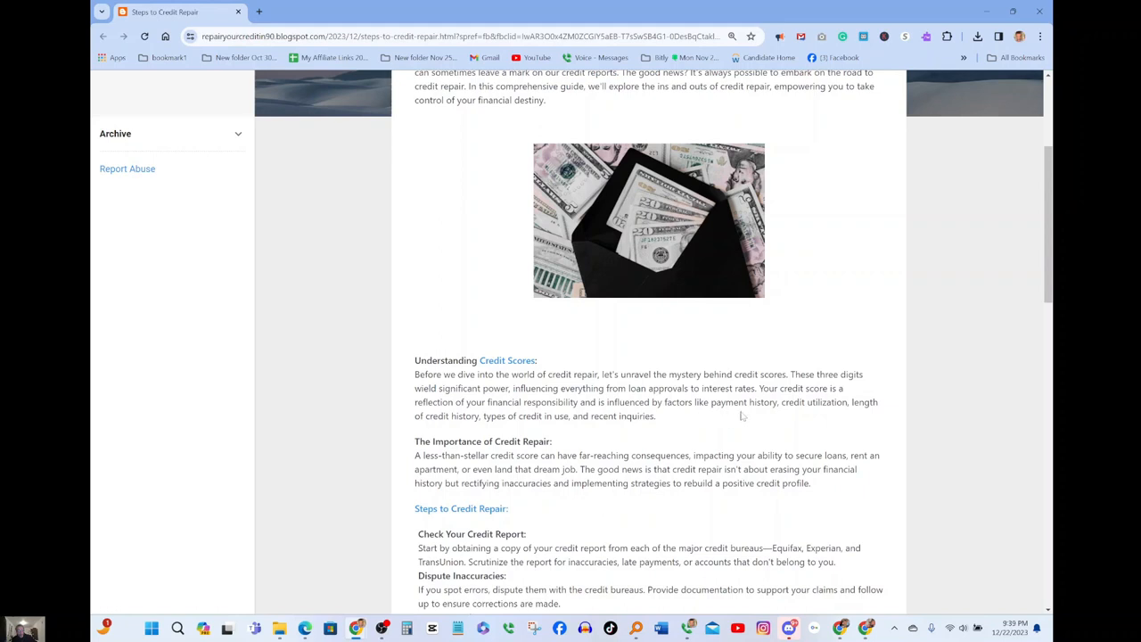
mouse_move(849, 417)
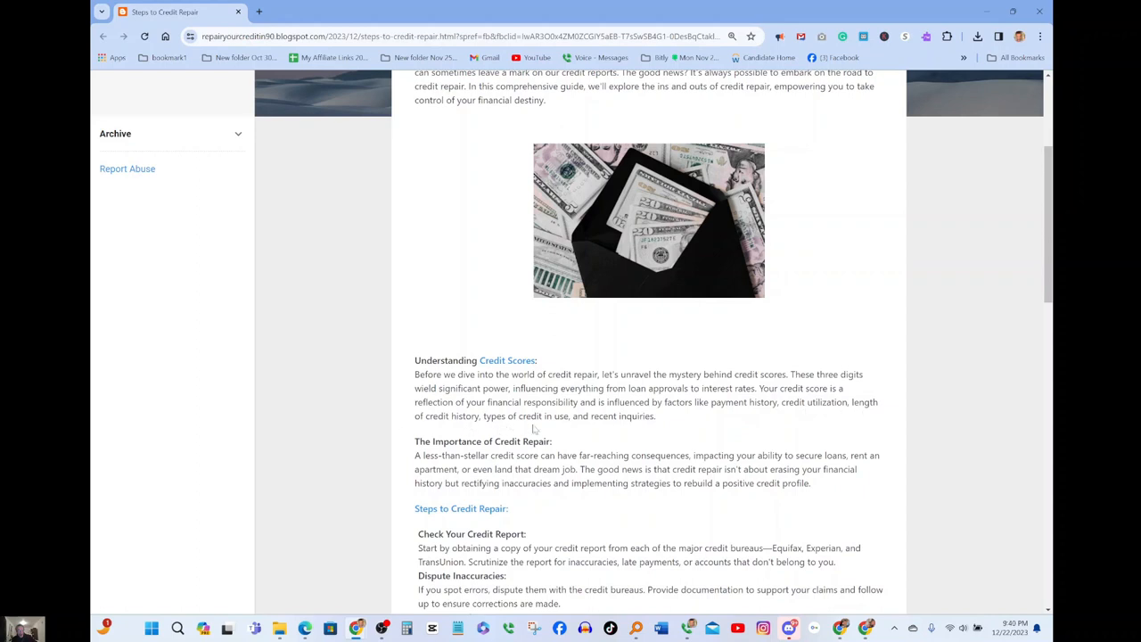
mouse_move(626, 428)
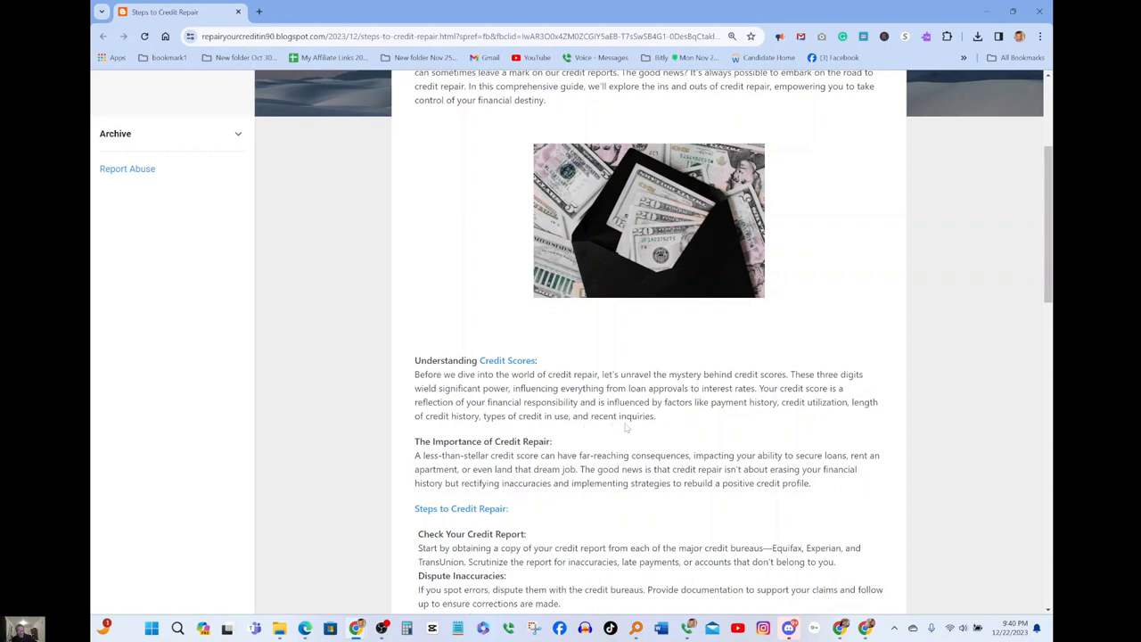
mouse_move(638, 428)
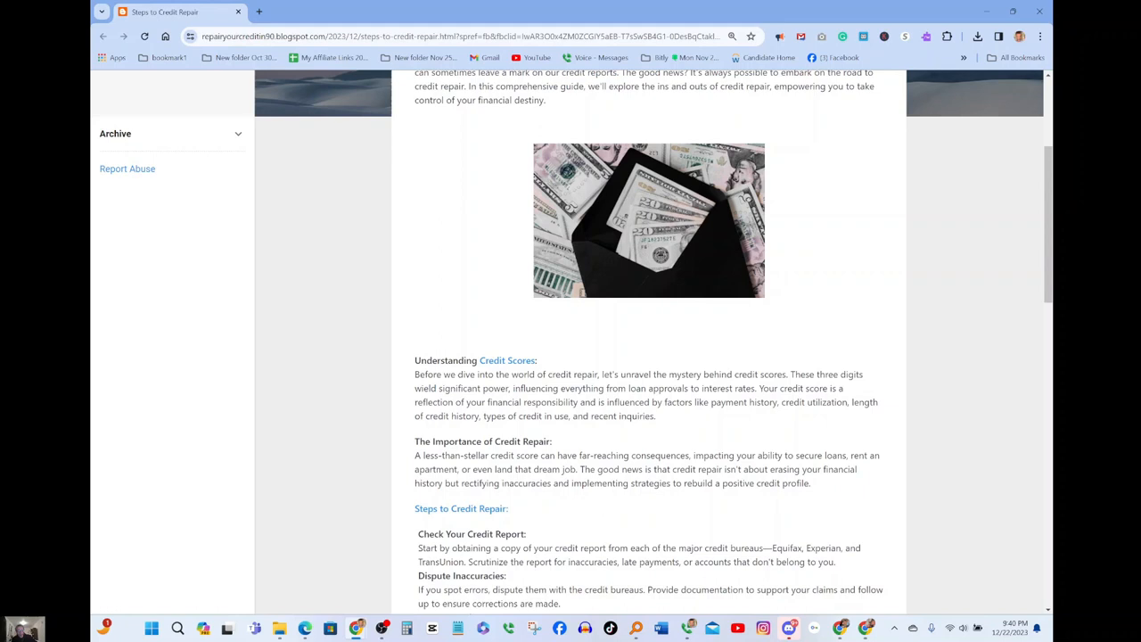
Step: Scroll down until the Create a Budget step appears after Dispute Inaccuracies
scroll("down", 3)
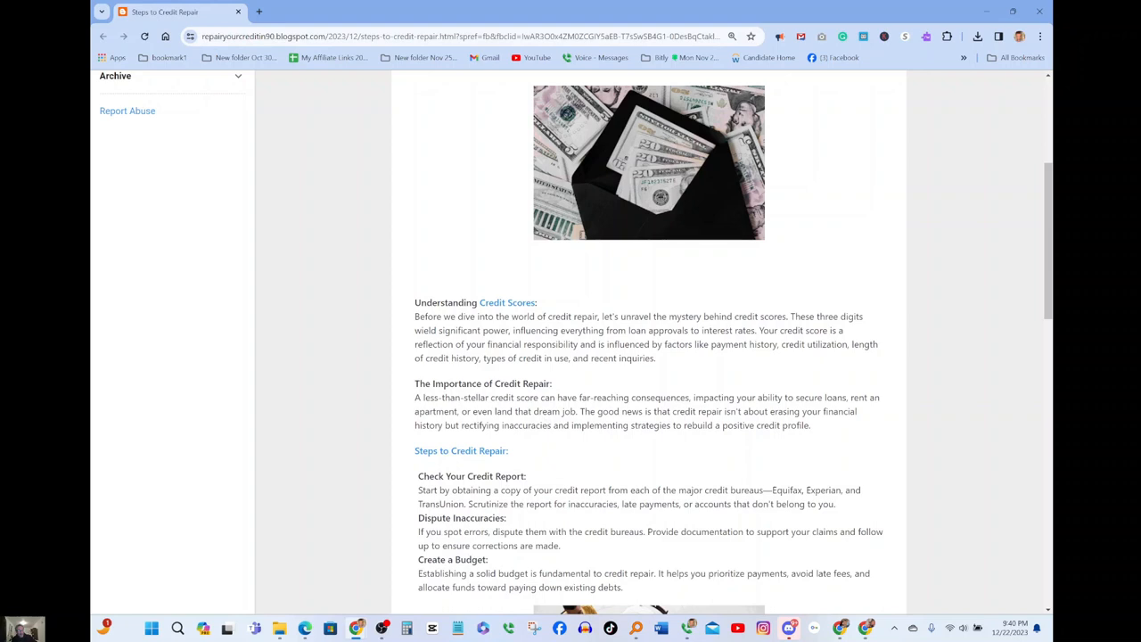
mouse_move(526, 408)
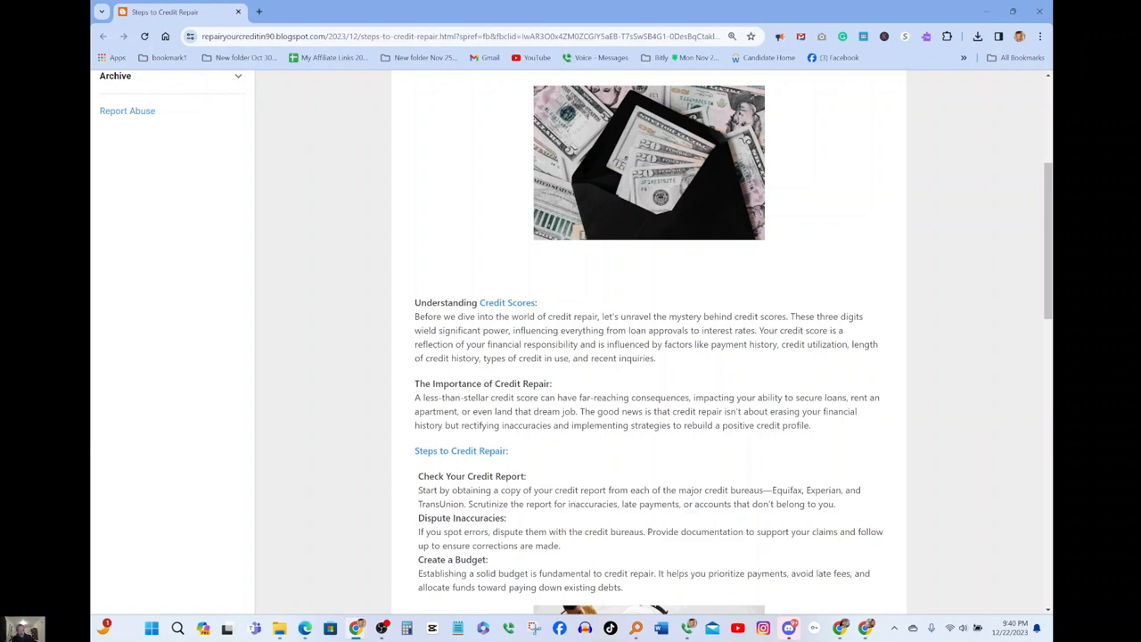
mouse_move(562, 438)
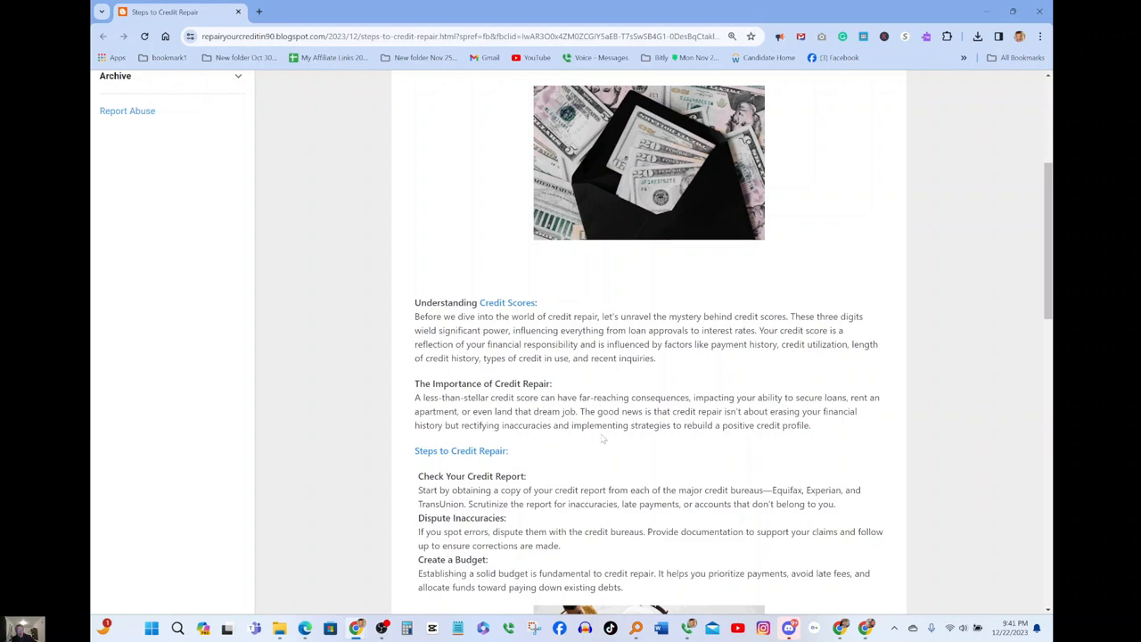
mouse_move(658, 439)
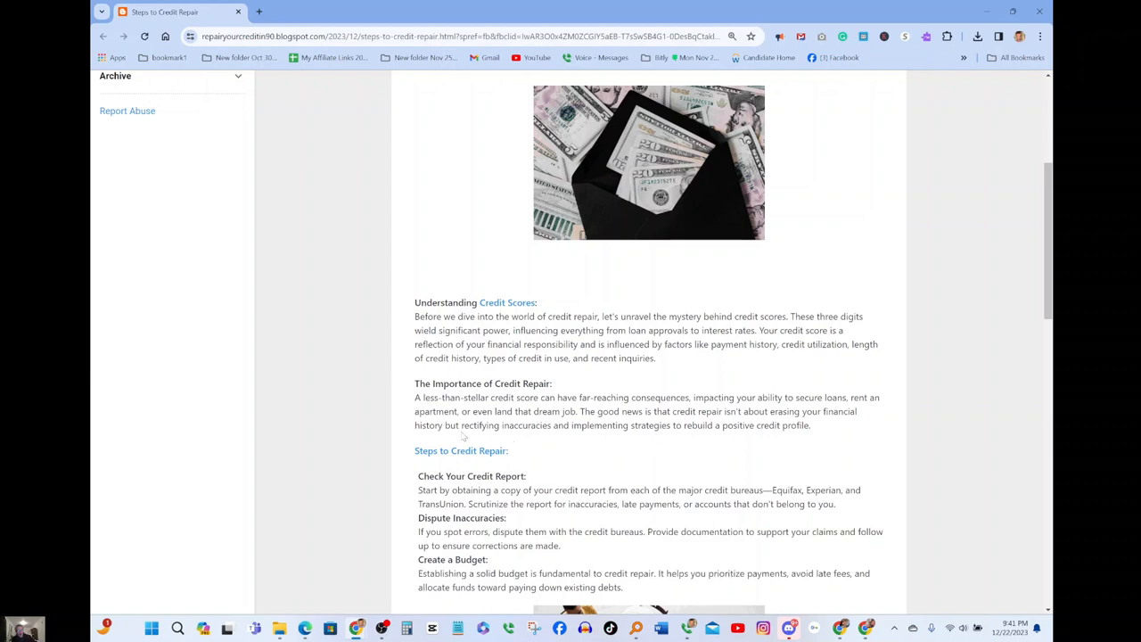
mouse_move(538, 446)
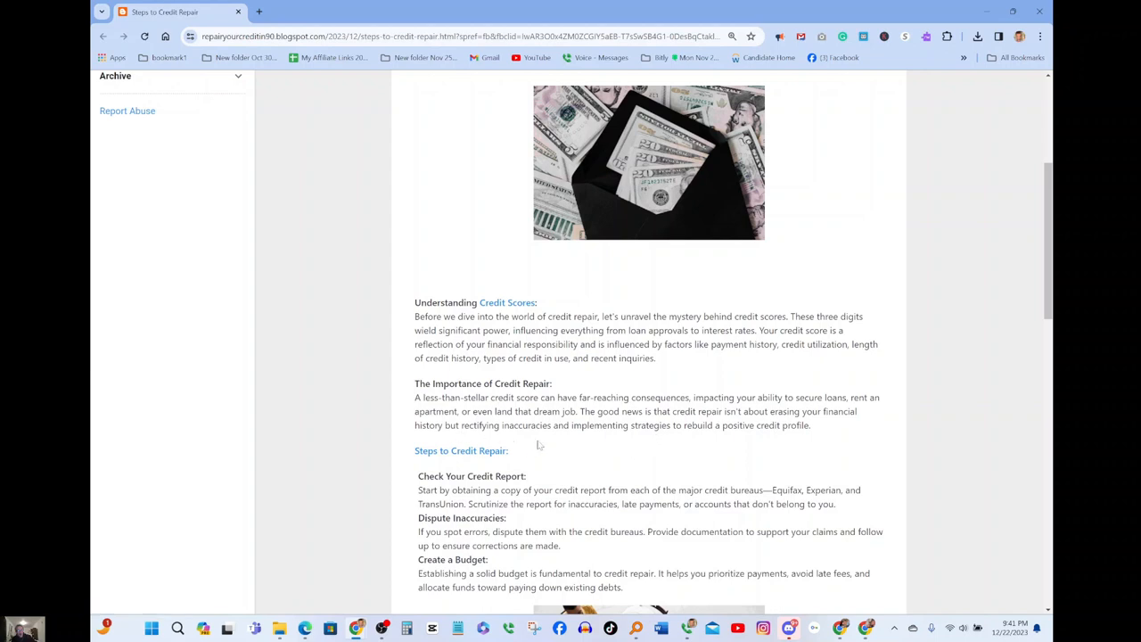
mouse_move(513, 442)
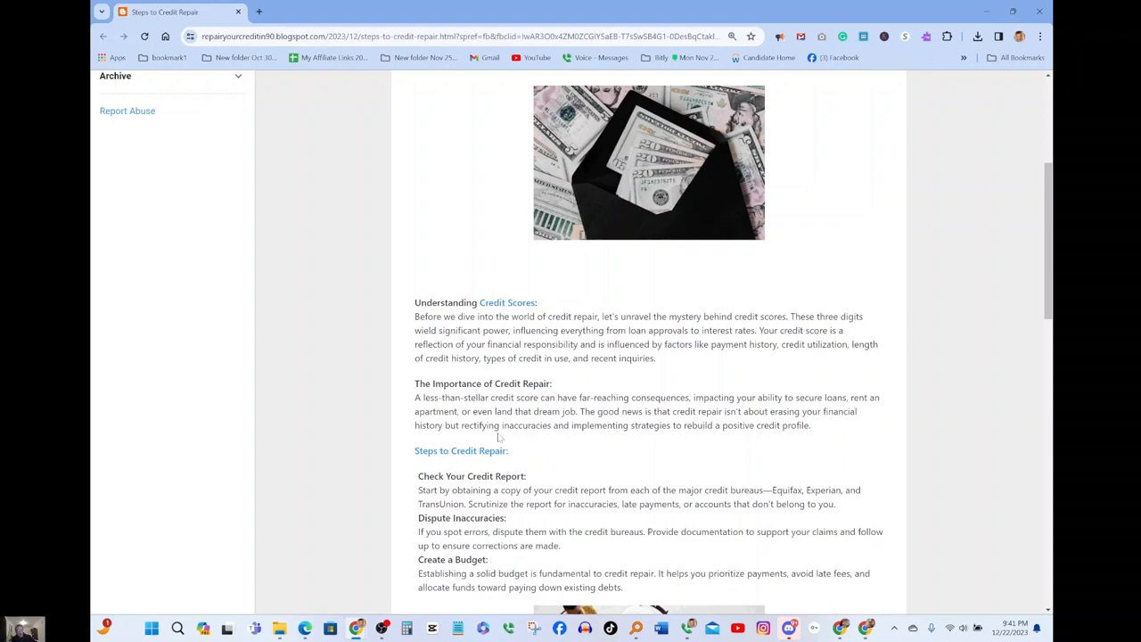
double_click(524, 424)
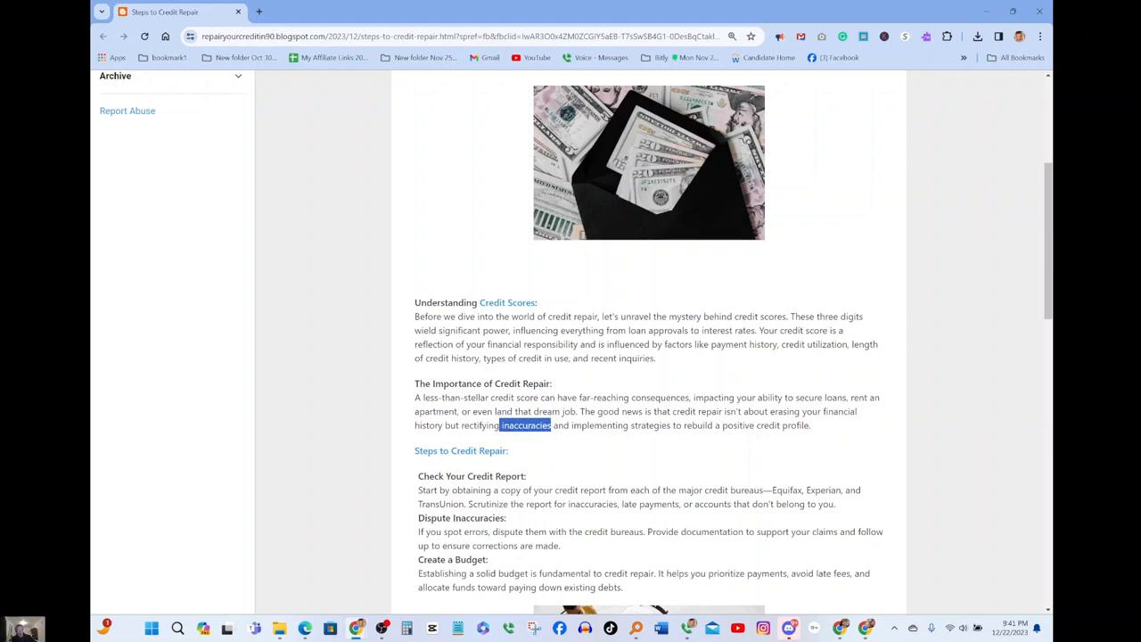
right_click(524, 425)
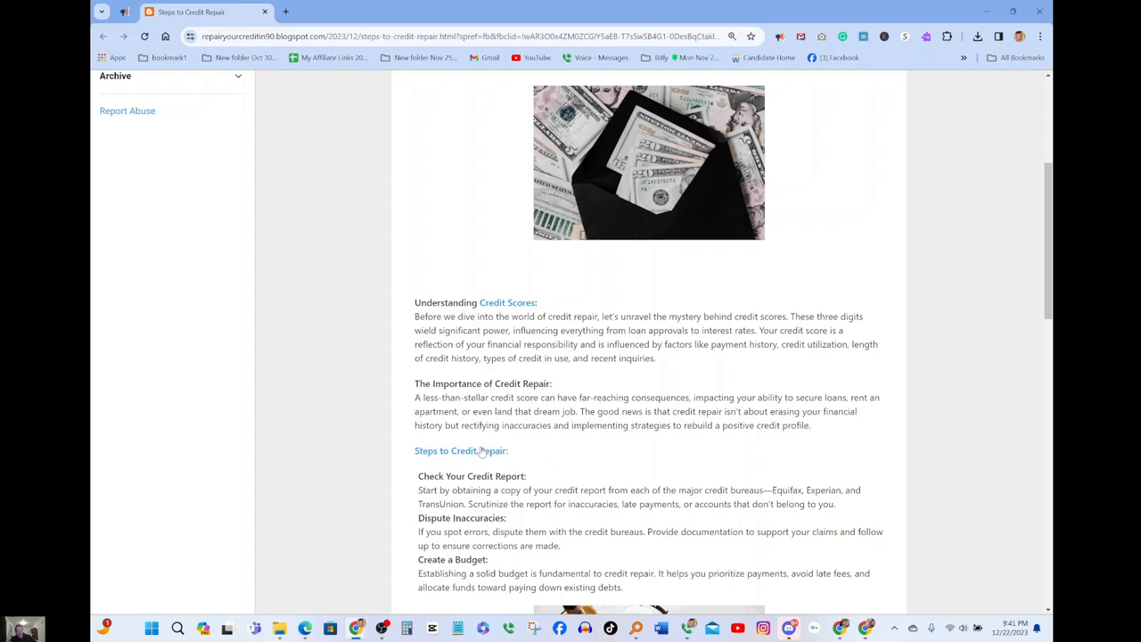
mouse_move(578, 441)
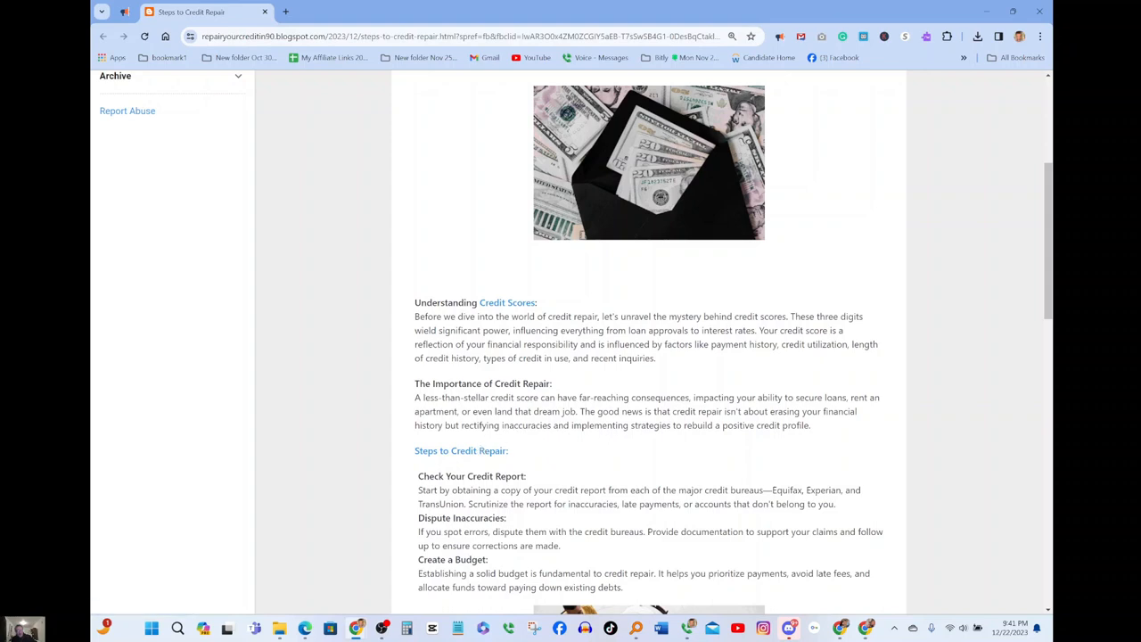
mouse_move(737, 437)
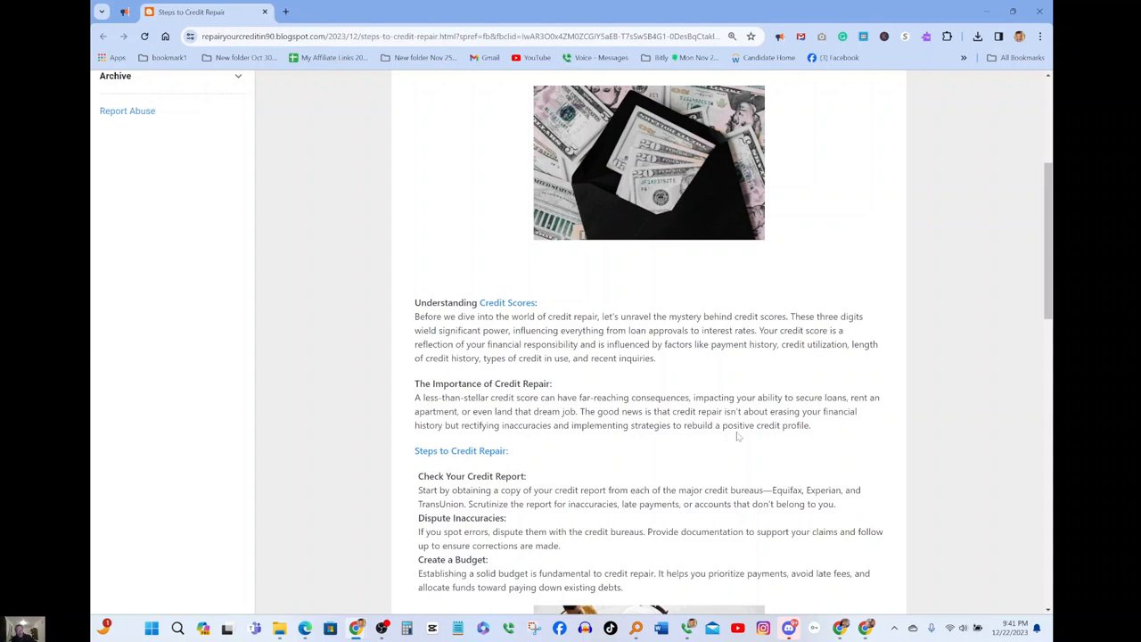
mouse_move(432, 471)
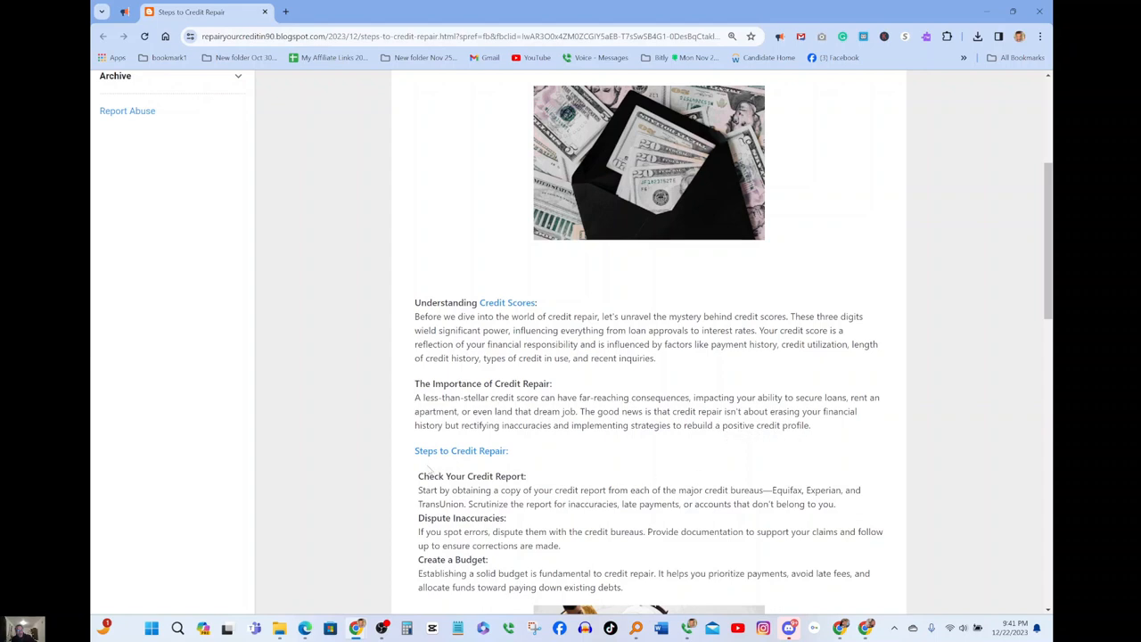
Step: Scroll past the meeting photo to Pay Bills on Time, Reduce Balances and Negotiate with Creditors
scroll("down", 3)
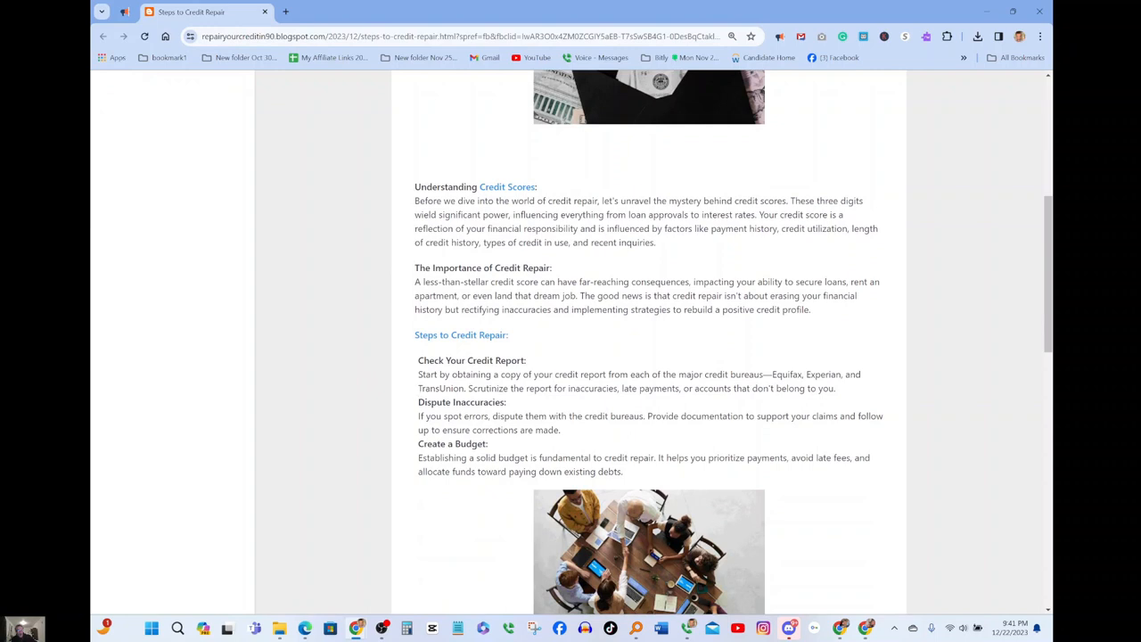
mouse_move(613, 386)
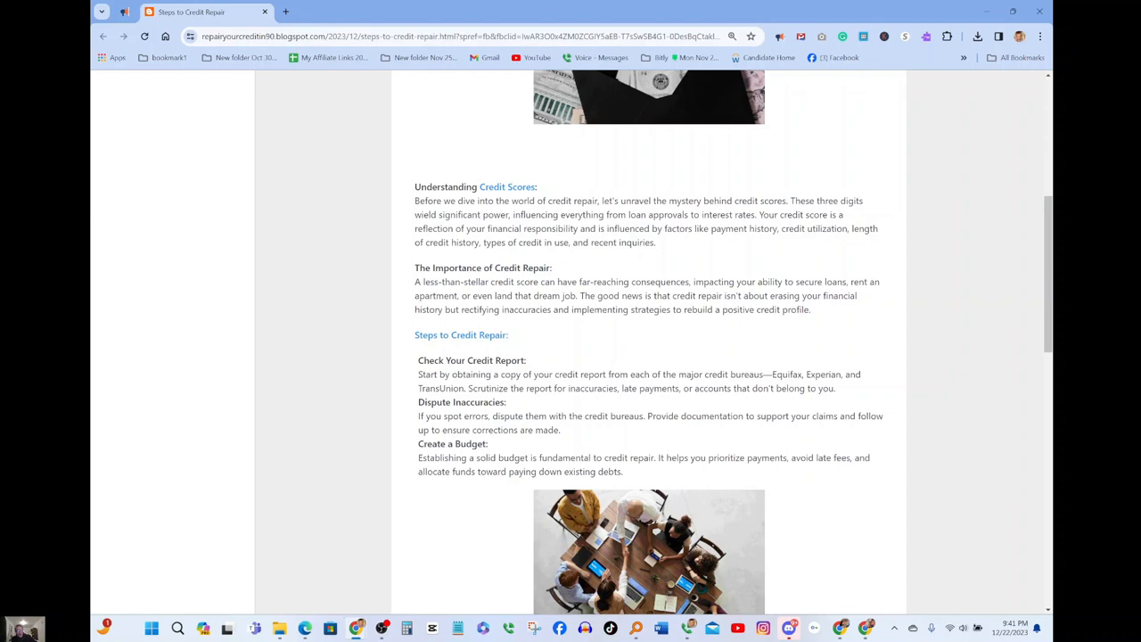
mouse_move(612, 403)
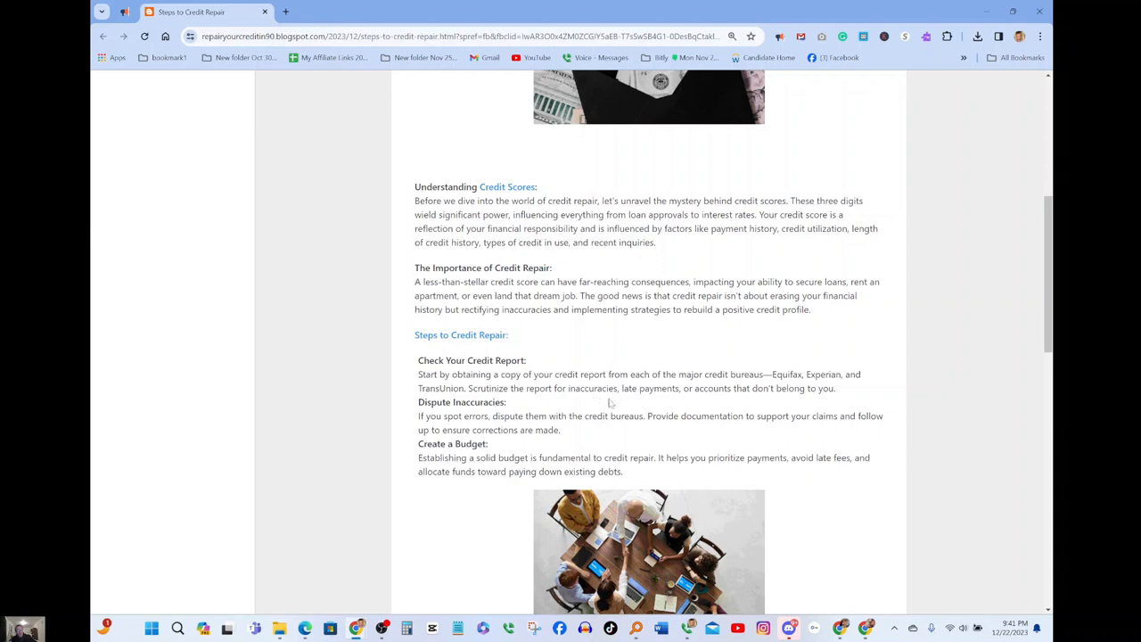
mouse_move(610, 403)
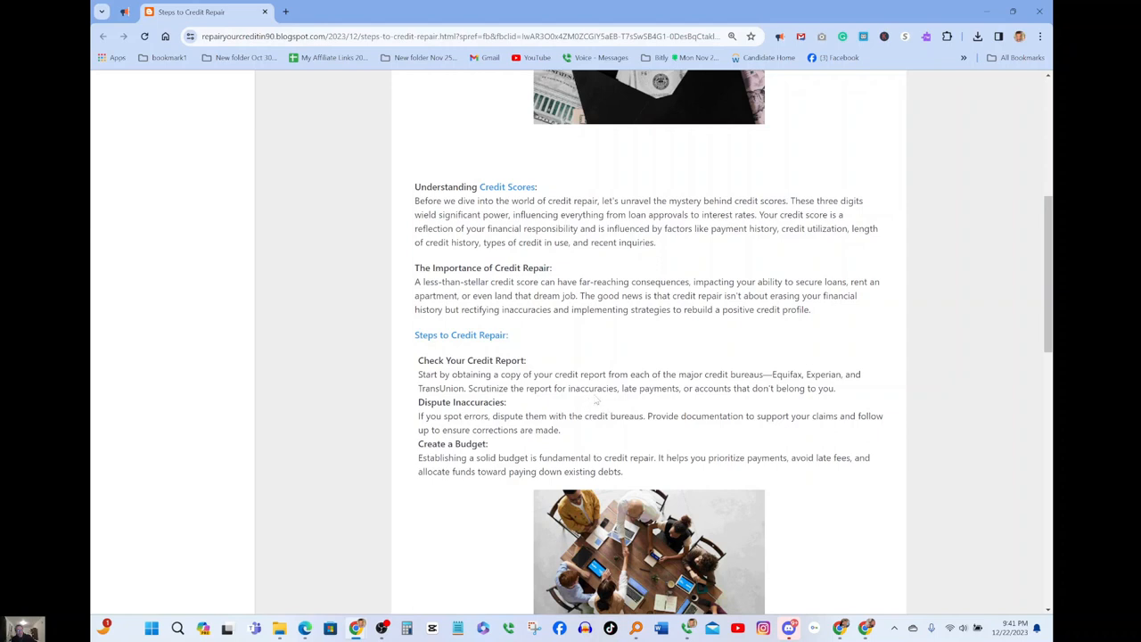
mouse_move(705, 405)
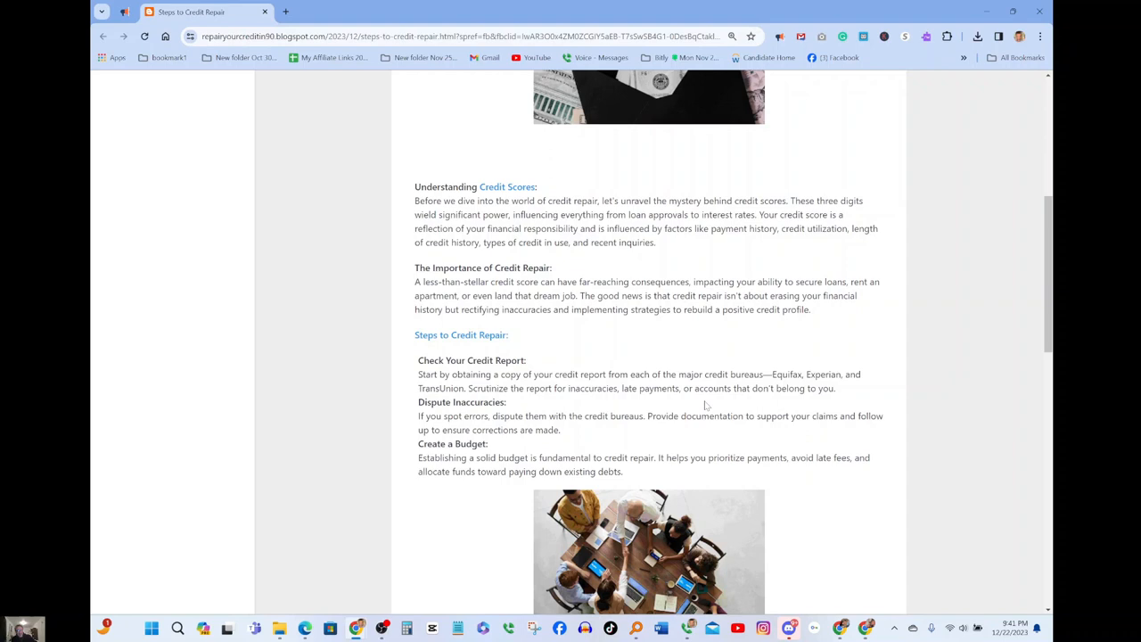
mouse_move(779, 400)
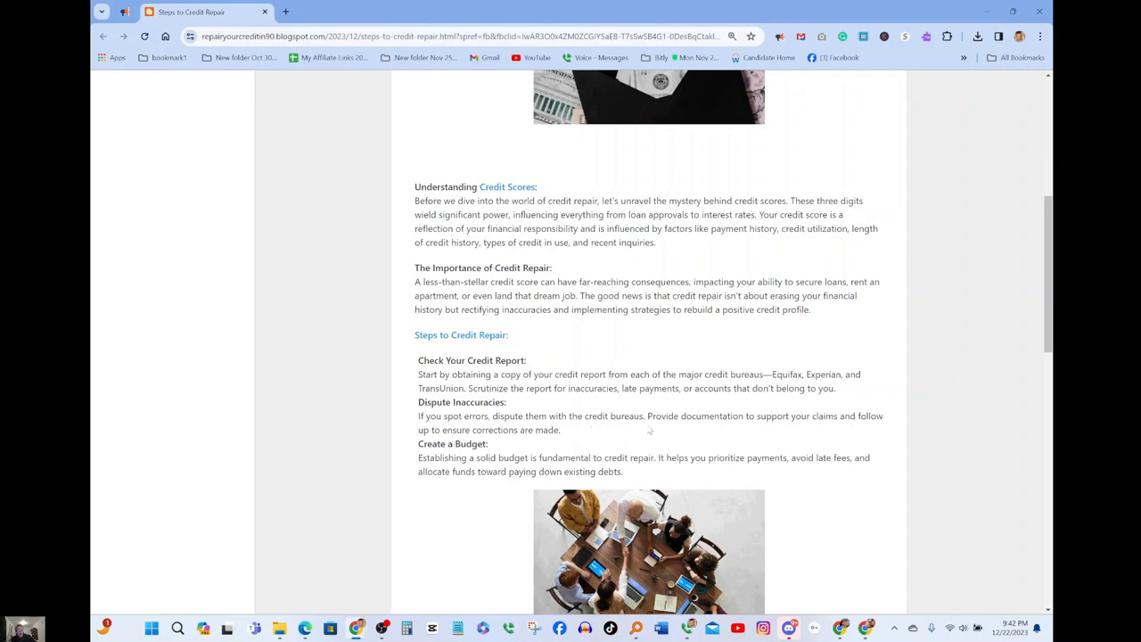
mouse_move(745, 429)
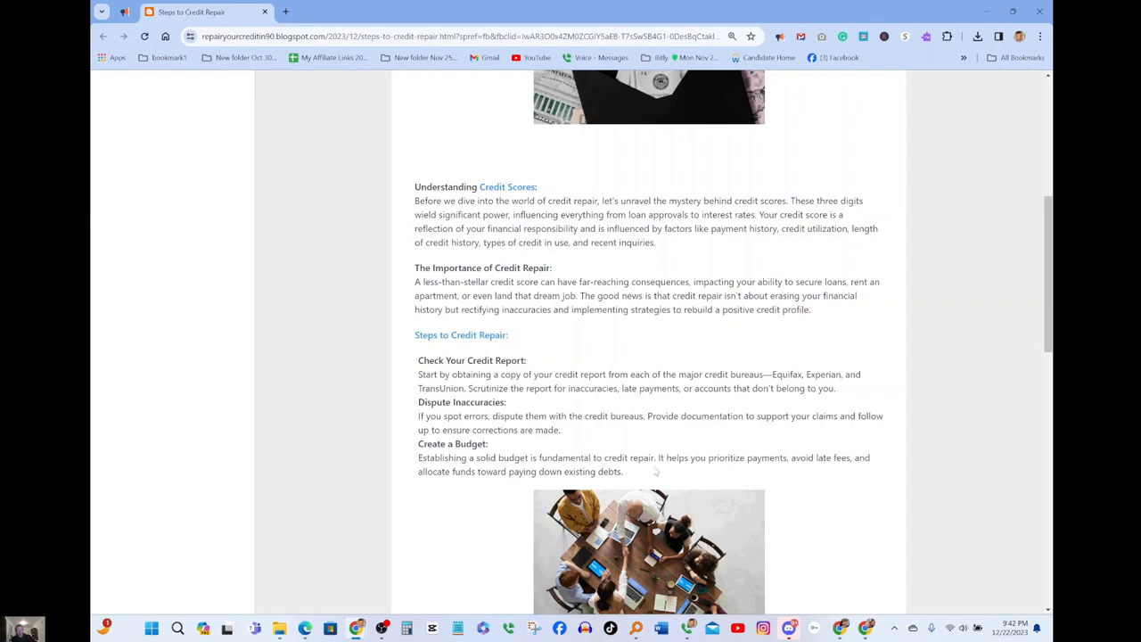
mouse_move(745, 470)
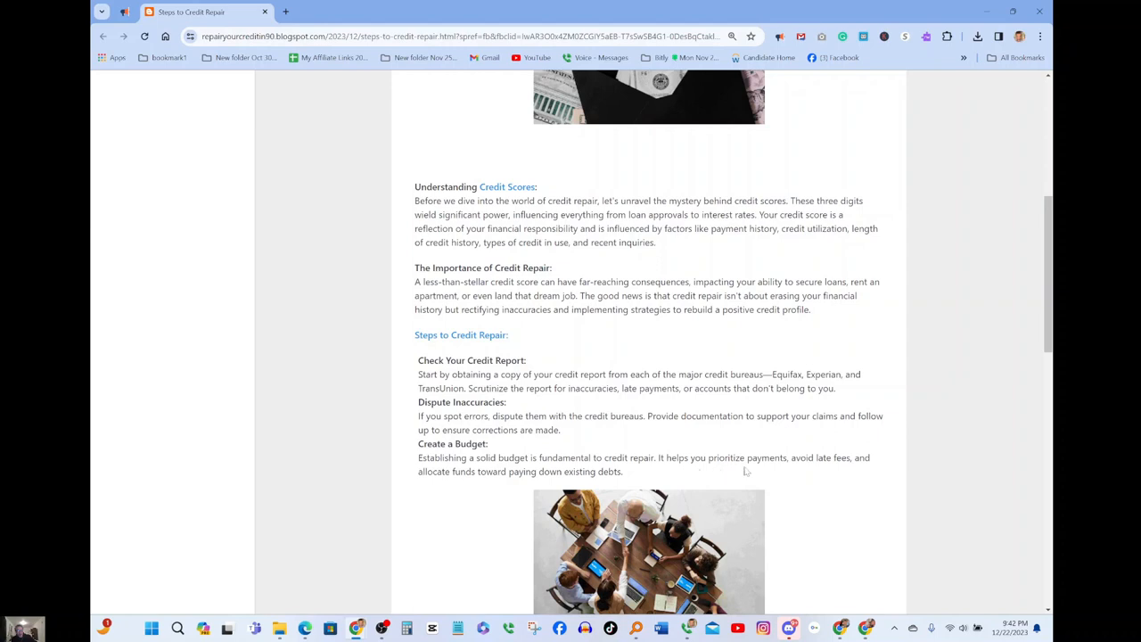
mouse_move(748, 471)
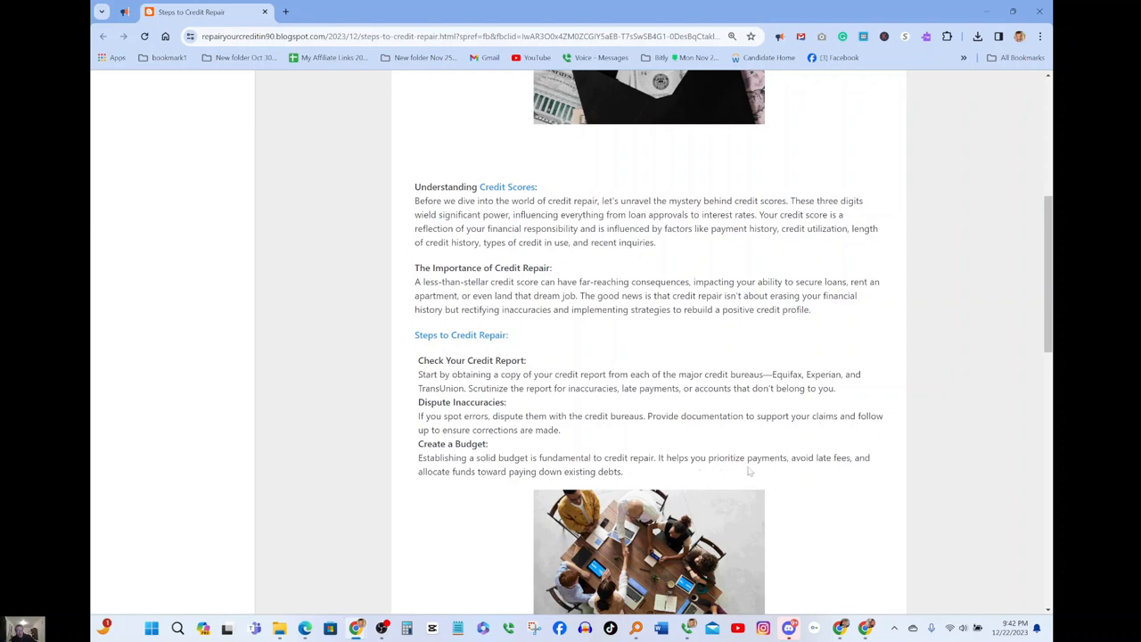
mouse_move(836, 471)
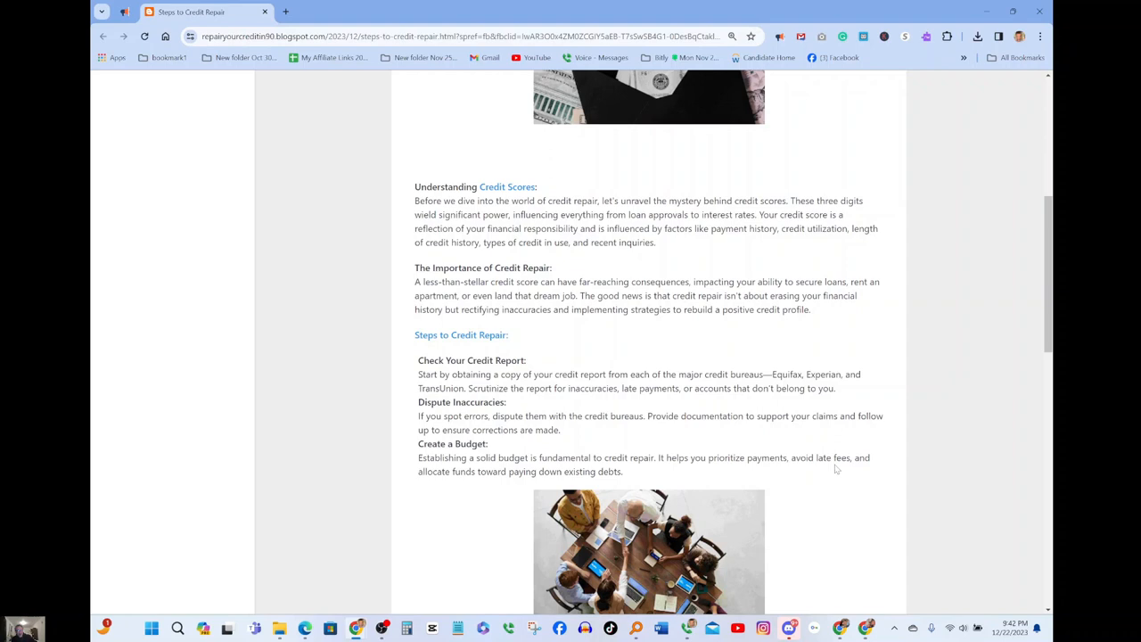
scroll("down", 3)
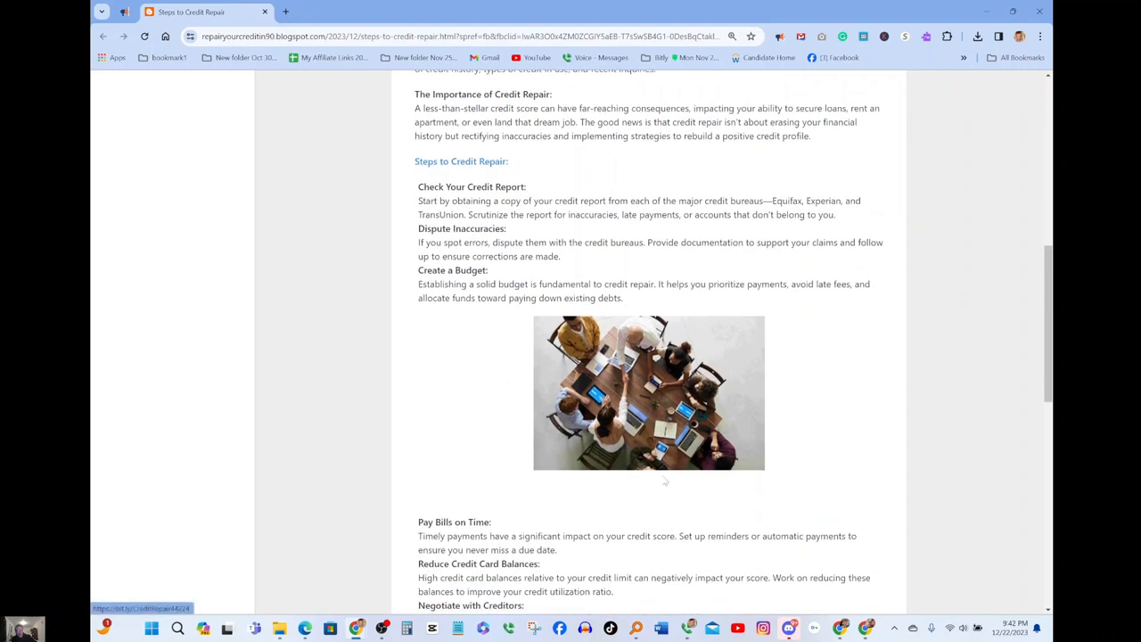
mouse_move(450, 381)
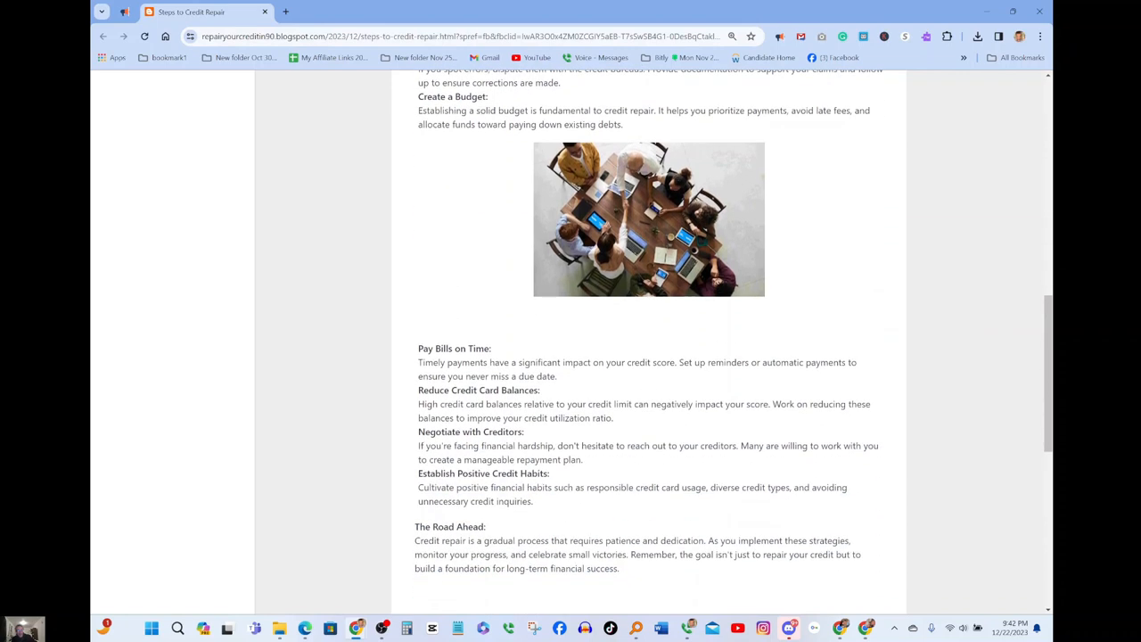
mouse_move(670, 381)
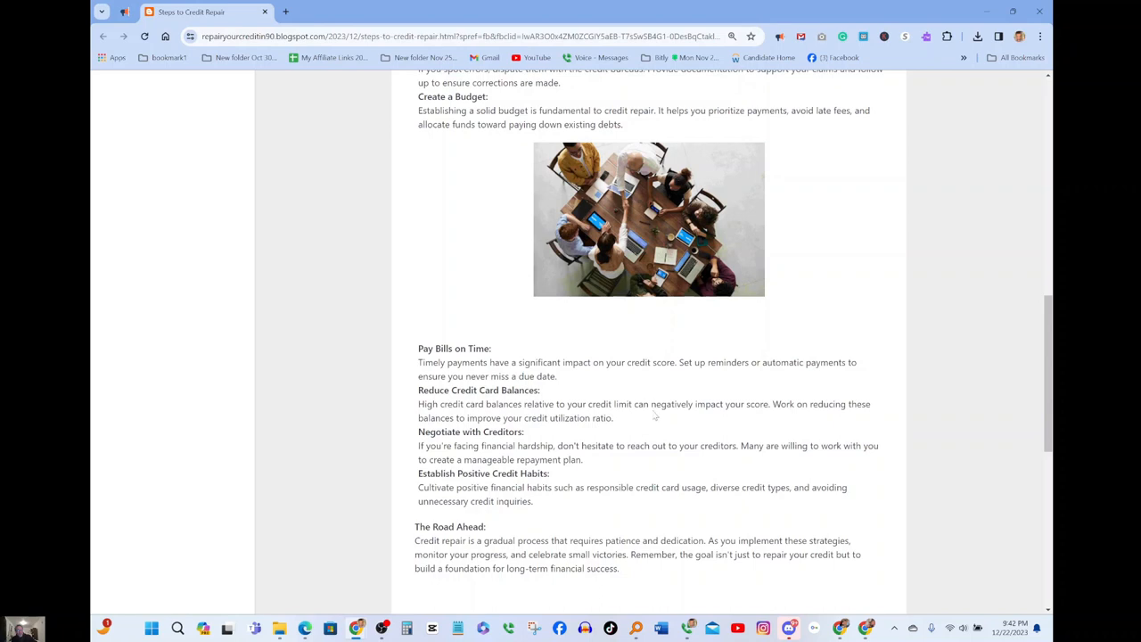
mouse_move(706, 421)
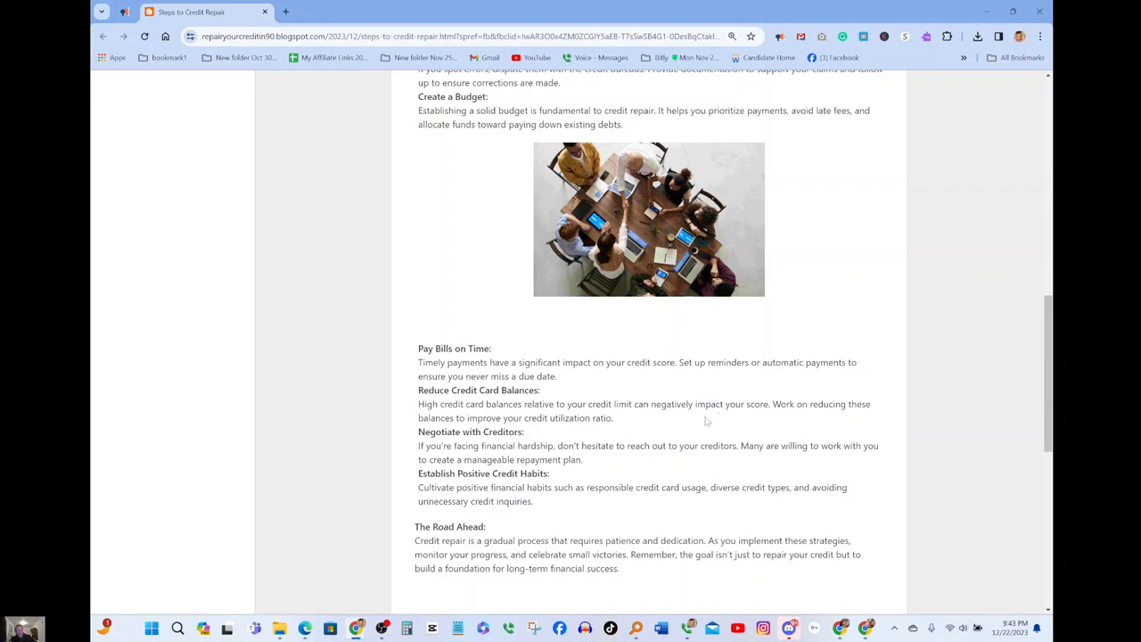
mouse_move(788, 418)
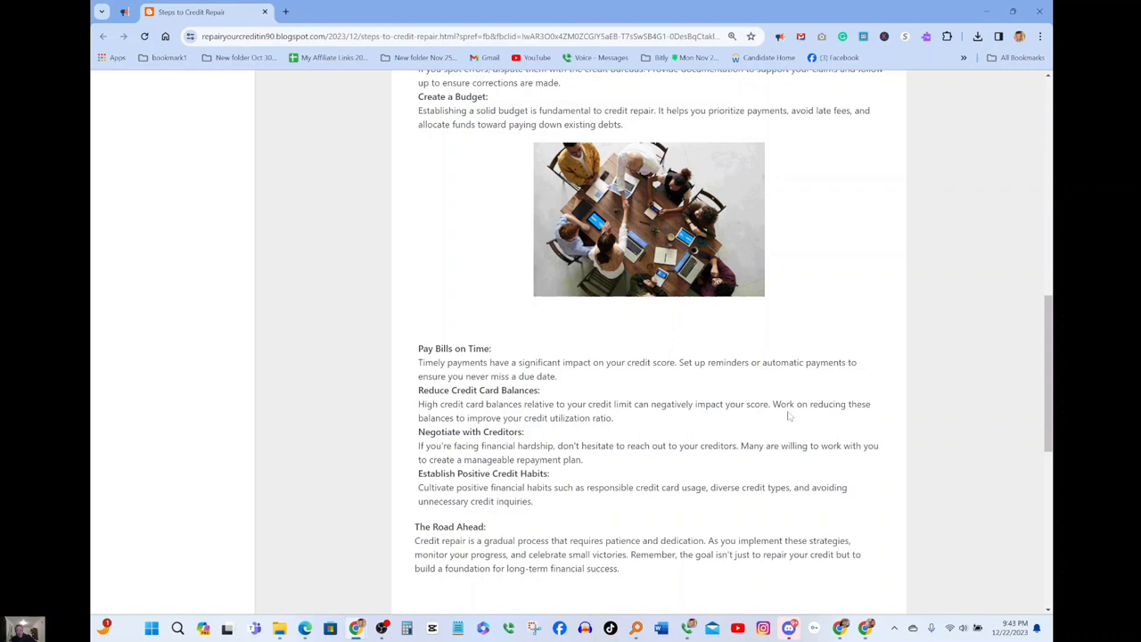
mouse_move(664, 421)
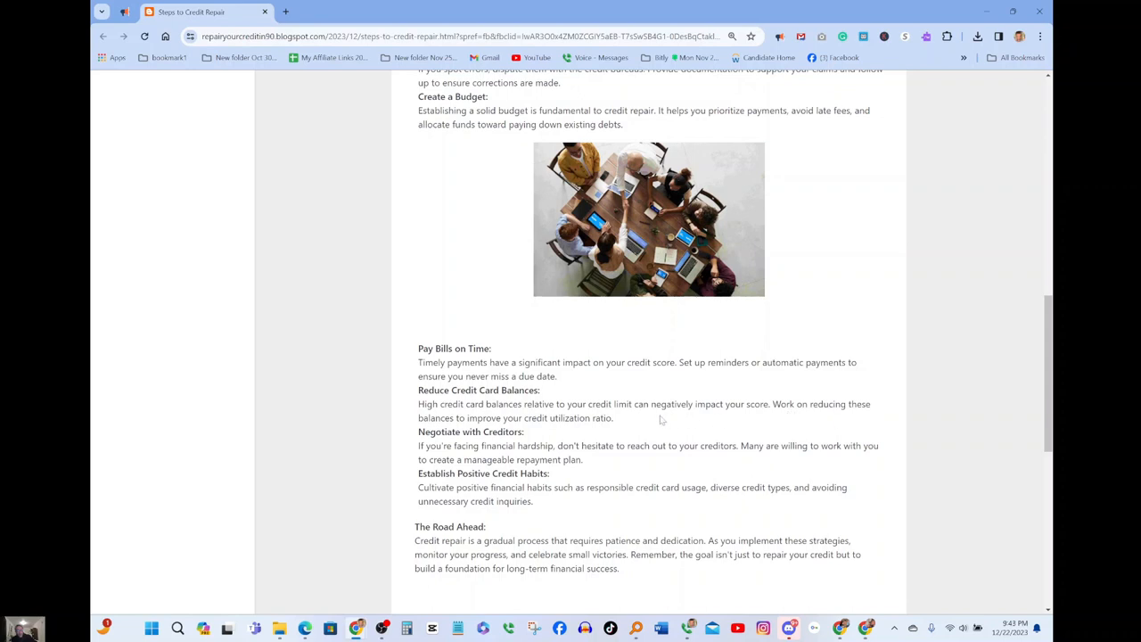
mouse_move(540, 433)
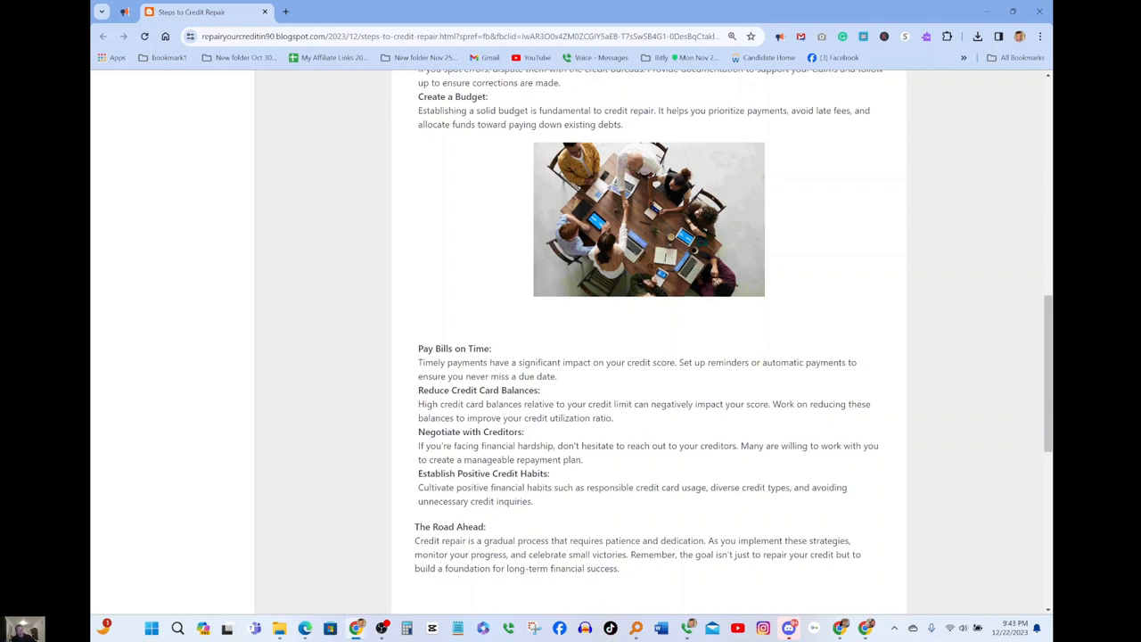
mouse_move(571, 473)
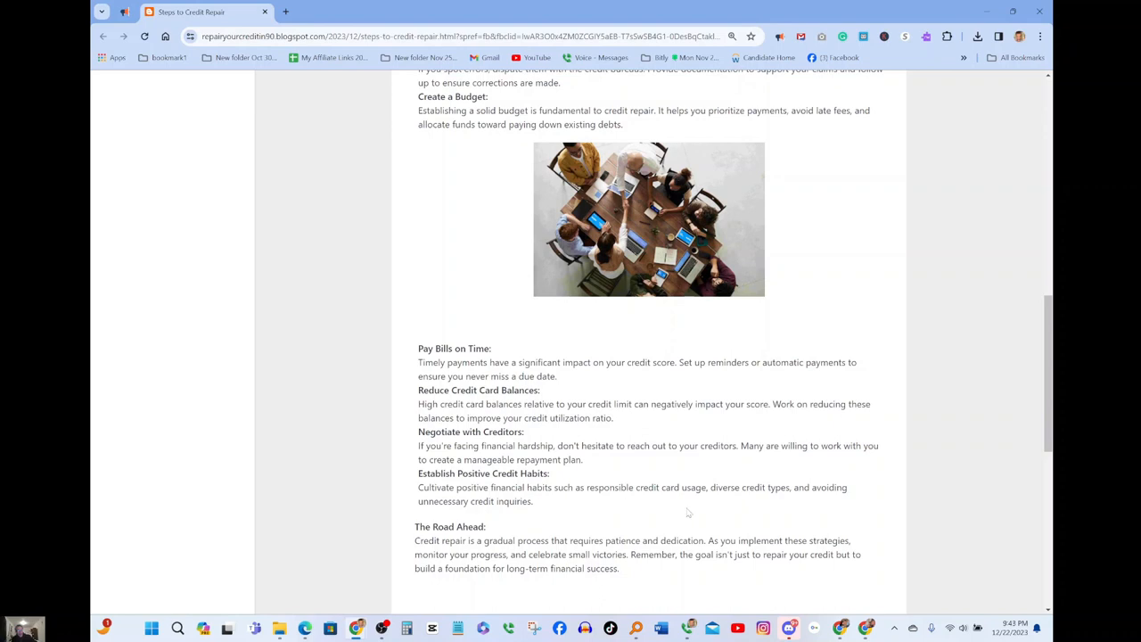
mouse_move(740, 509)
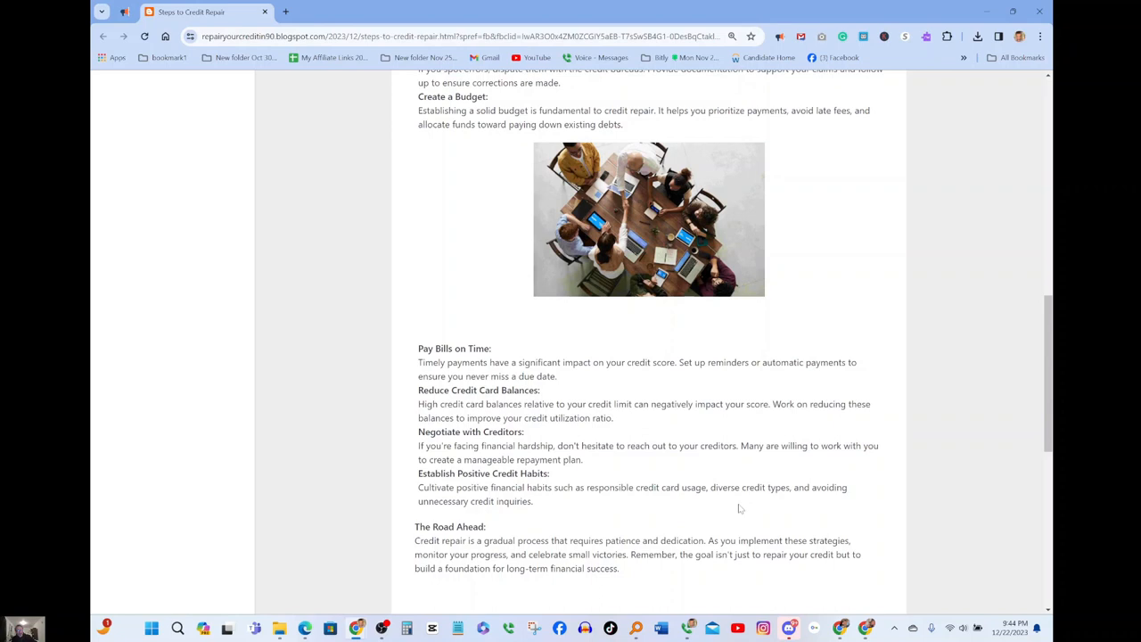
mouse_move(806, 510)
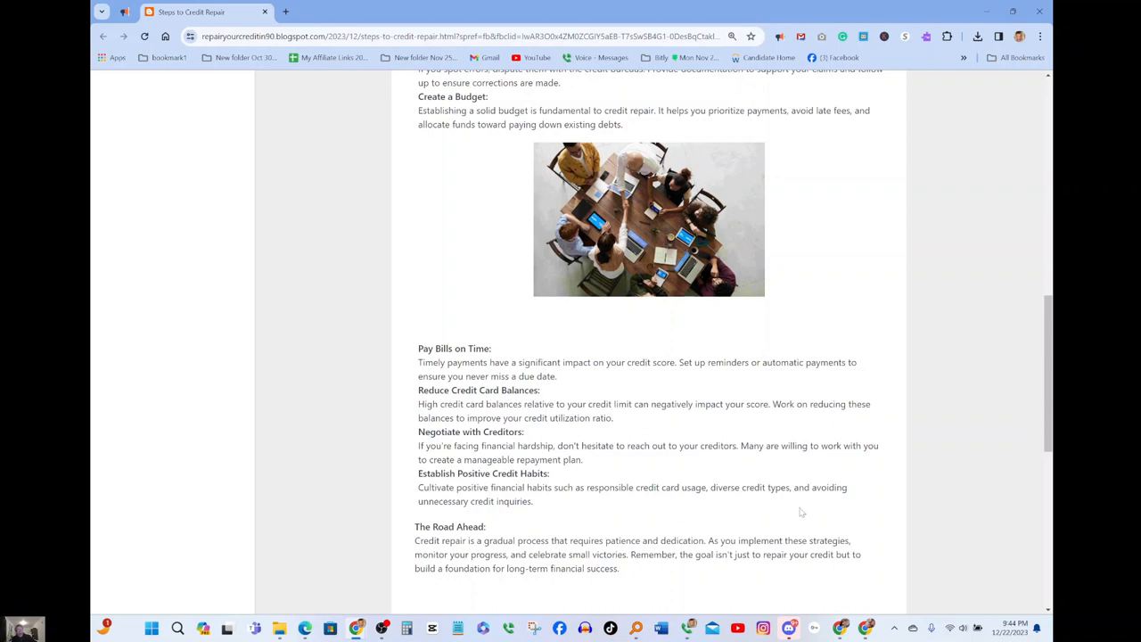
mouse_move(824, 510)
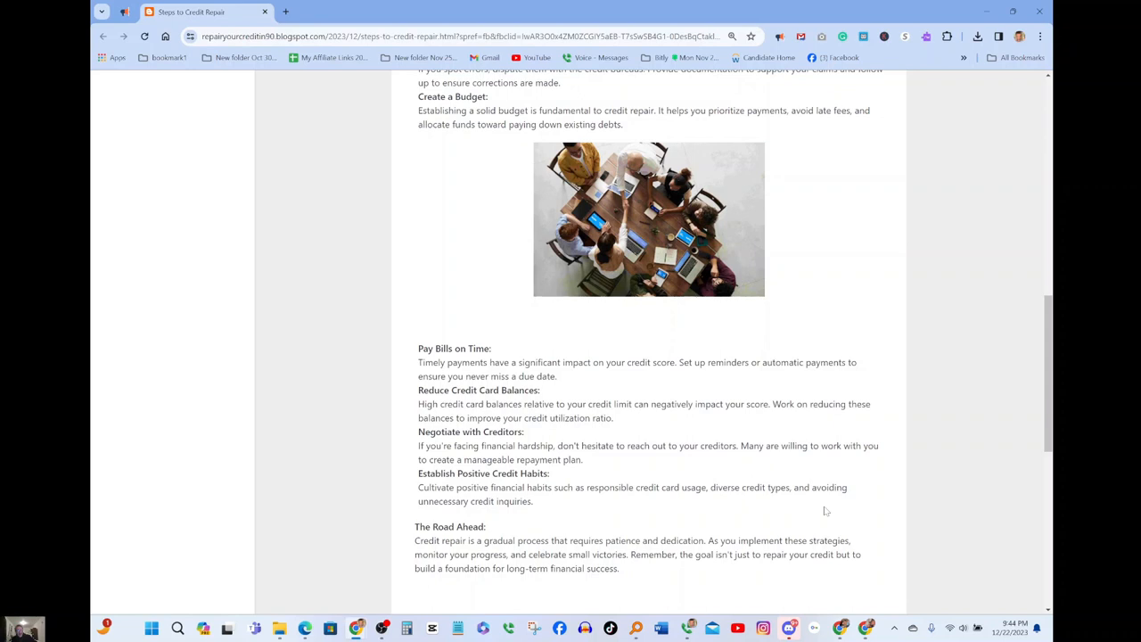
mouse_move(519, 521)
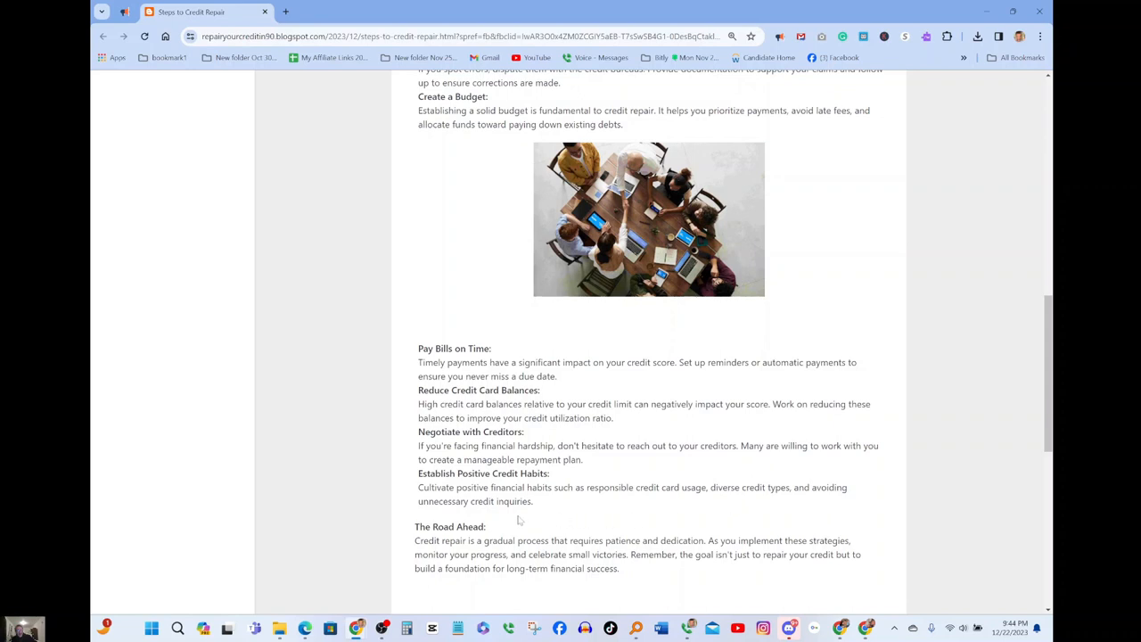
Step: Scroll down to show The Road Ahead paragraph and the office interior photo
scroll("down", 3)
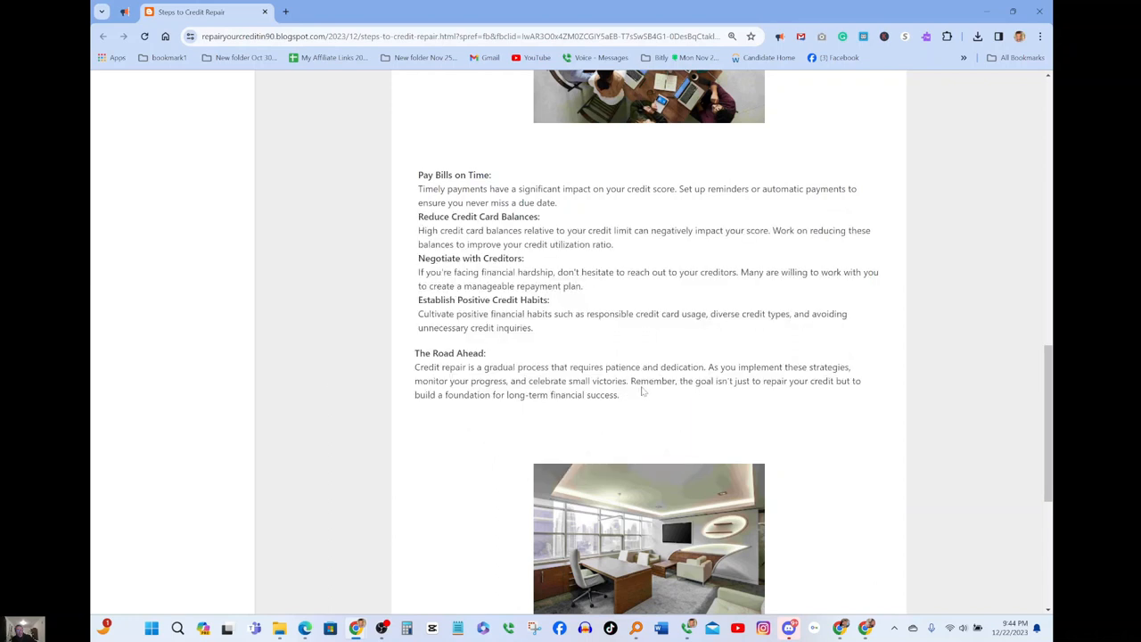
mouse_move(733, 396)
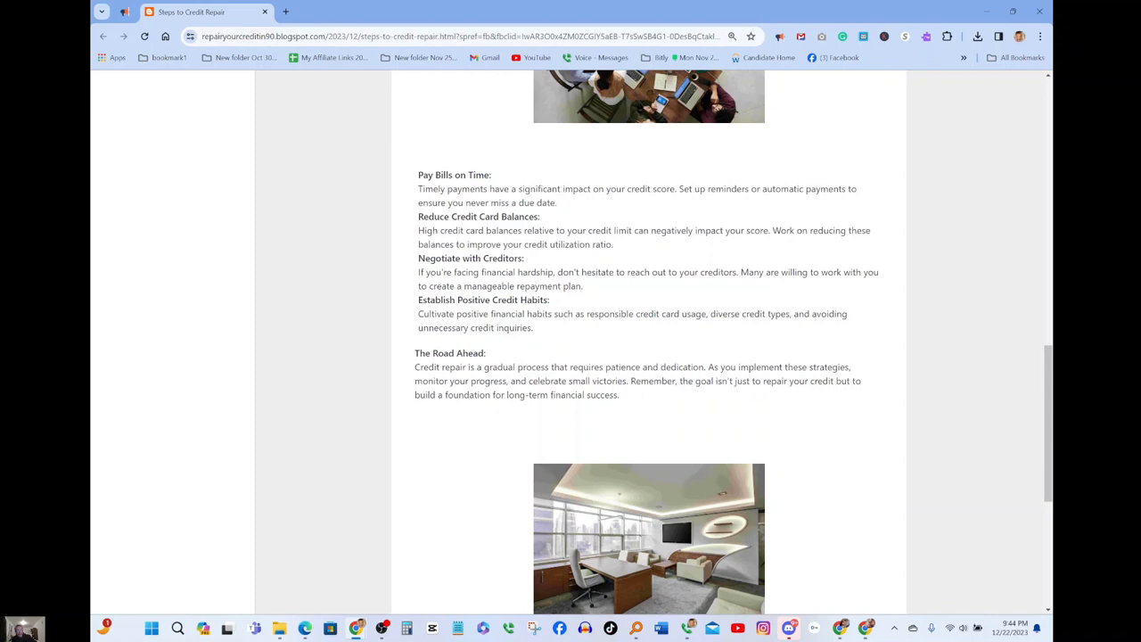
mouse_move(482, 411)
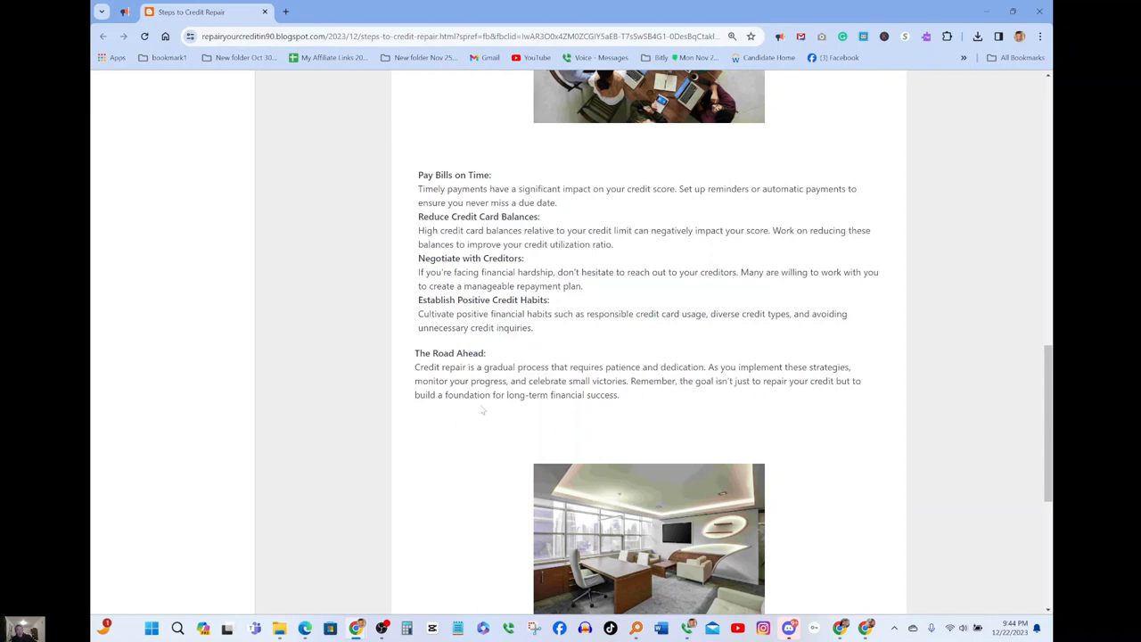
mouse_move(495, 408)
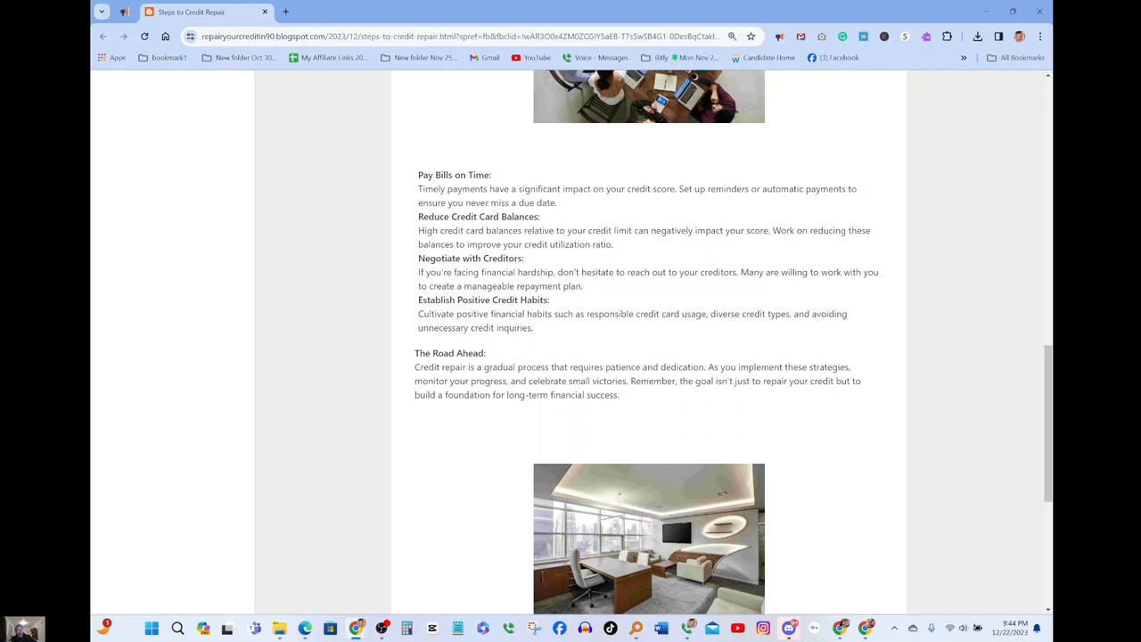
Step: Scroll to the article's end showing the Conclusion, hashtags and Enter Comment box
scroll("down", 3)
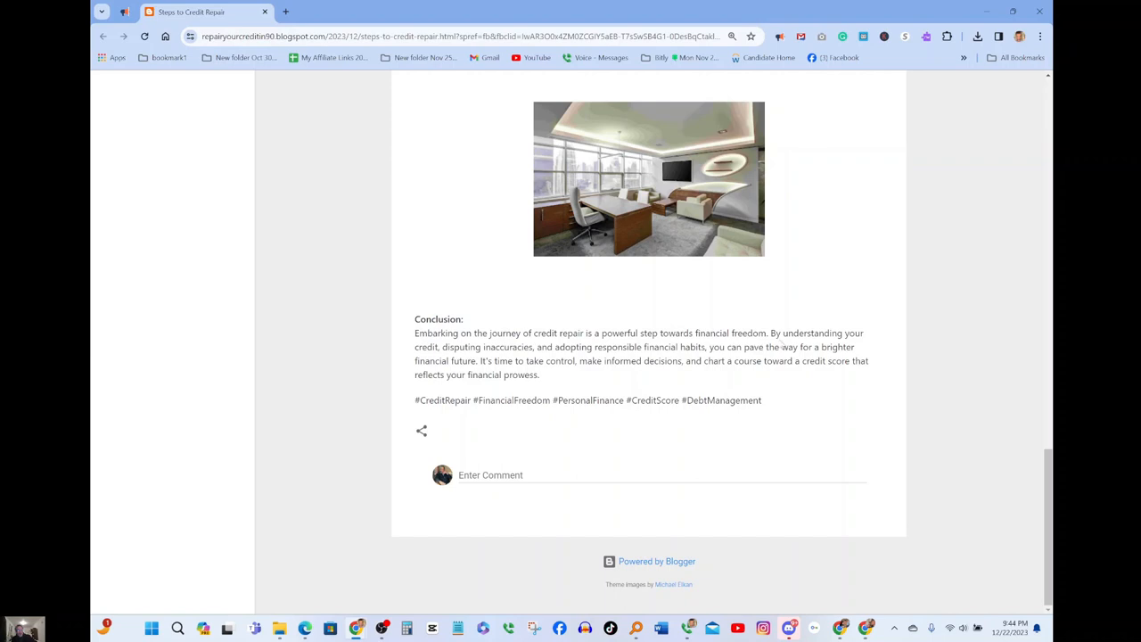
mouse_move(781, 346)
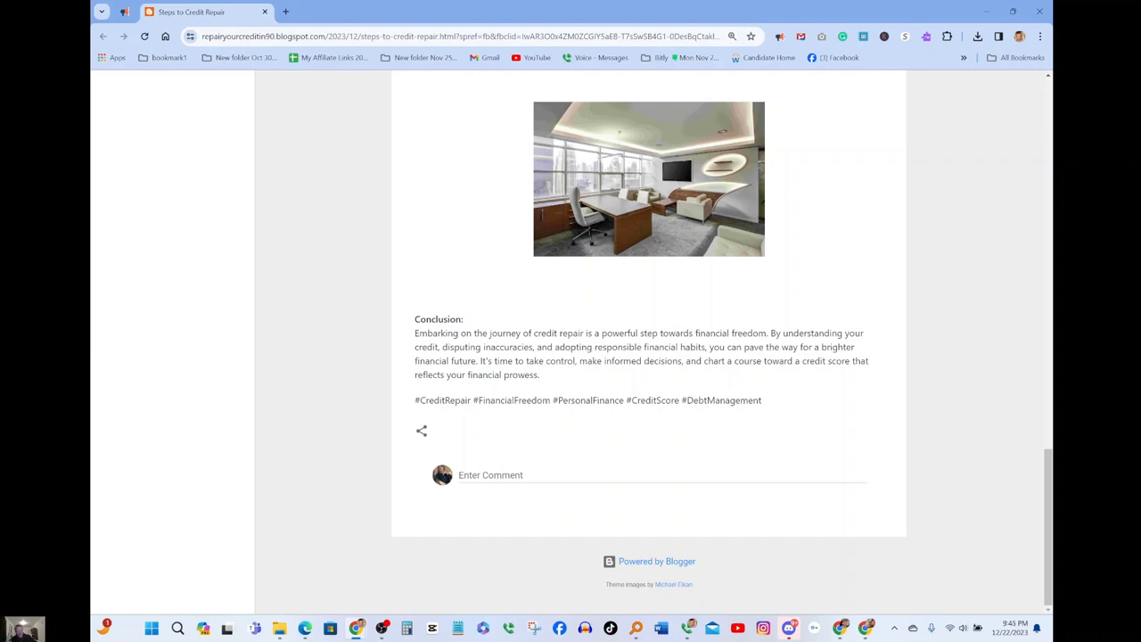
mouse_move(633, 372)
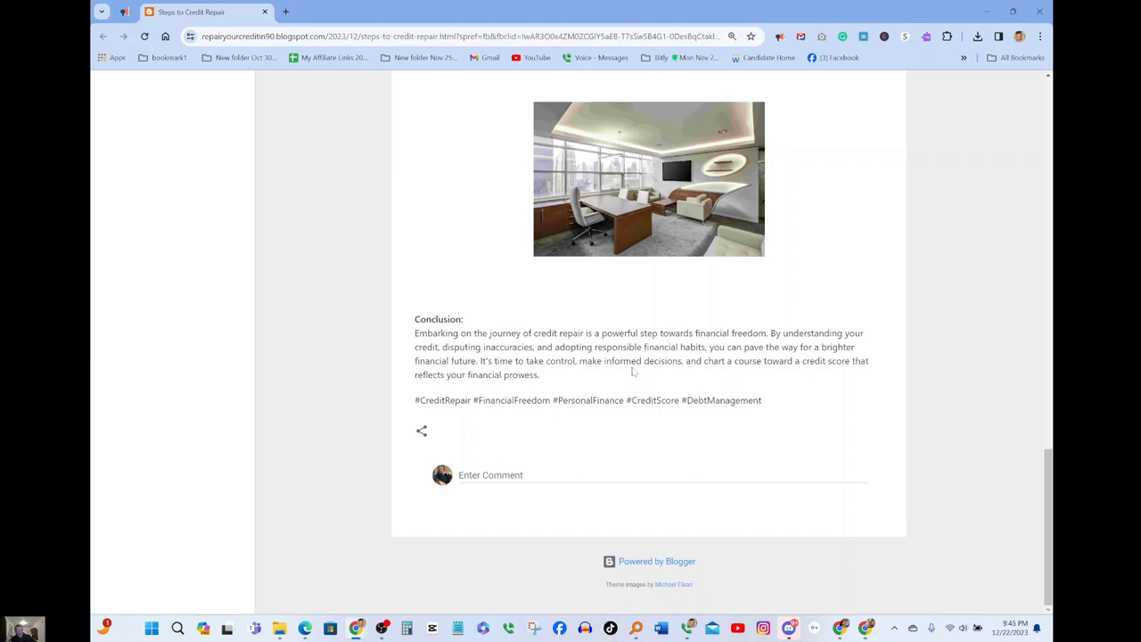
mouse_move(633, 372)
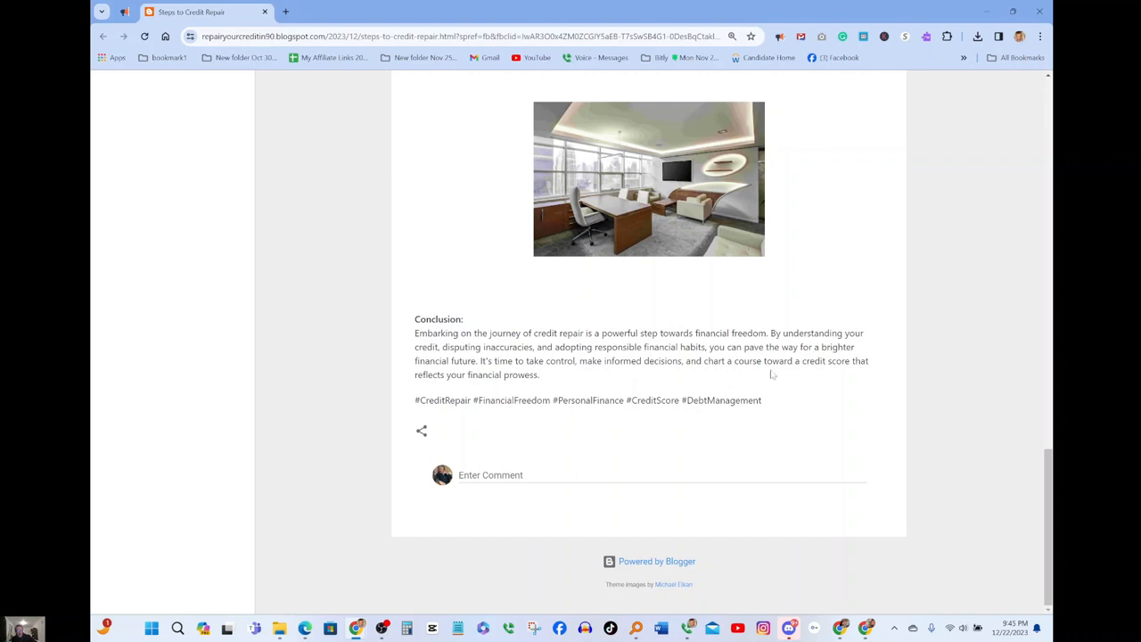
mouse_move(496, 387)
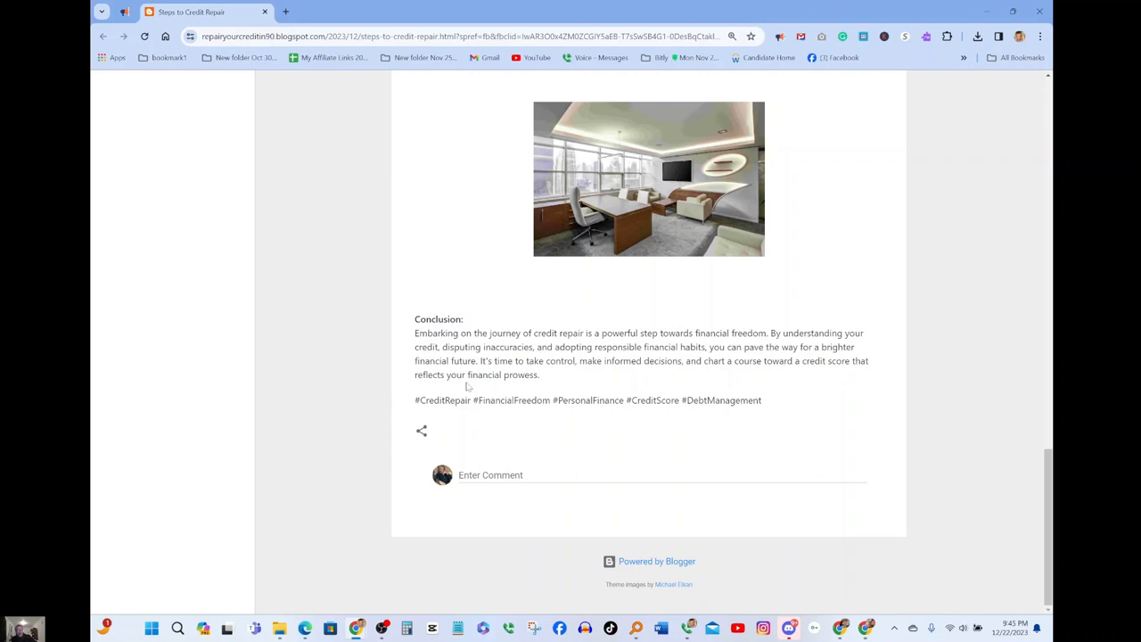
mouse_move(524, 387)
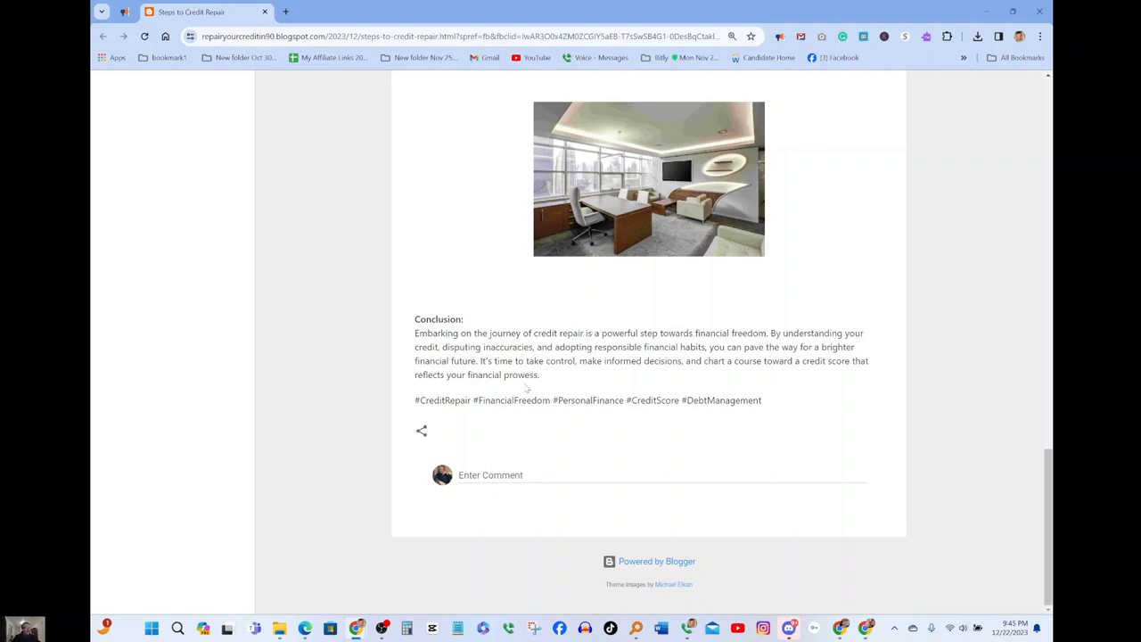
mouse_move(528, 392)
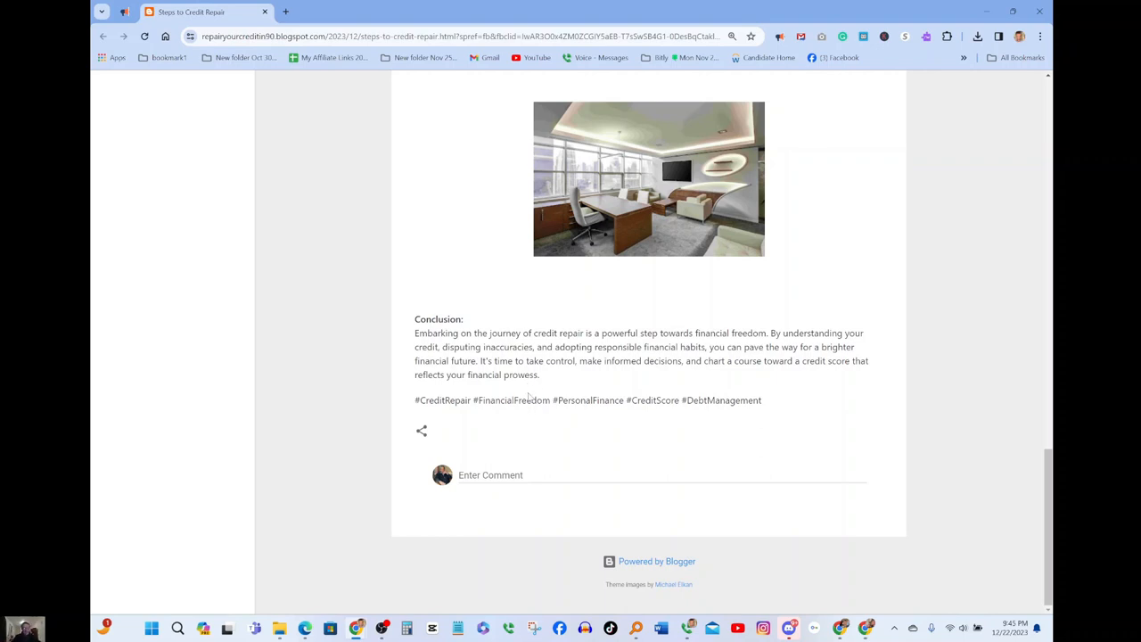
mouse_move(371, 248)
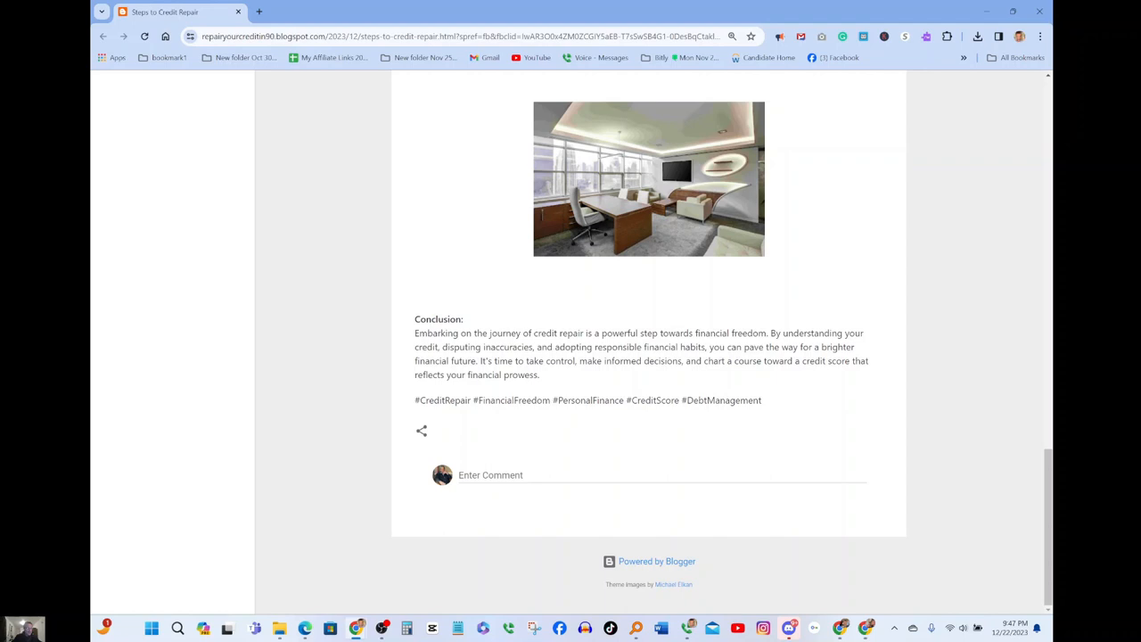
mouse_move(350, 362)
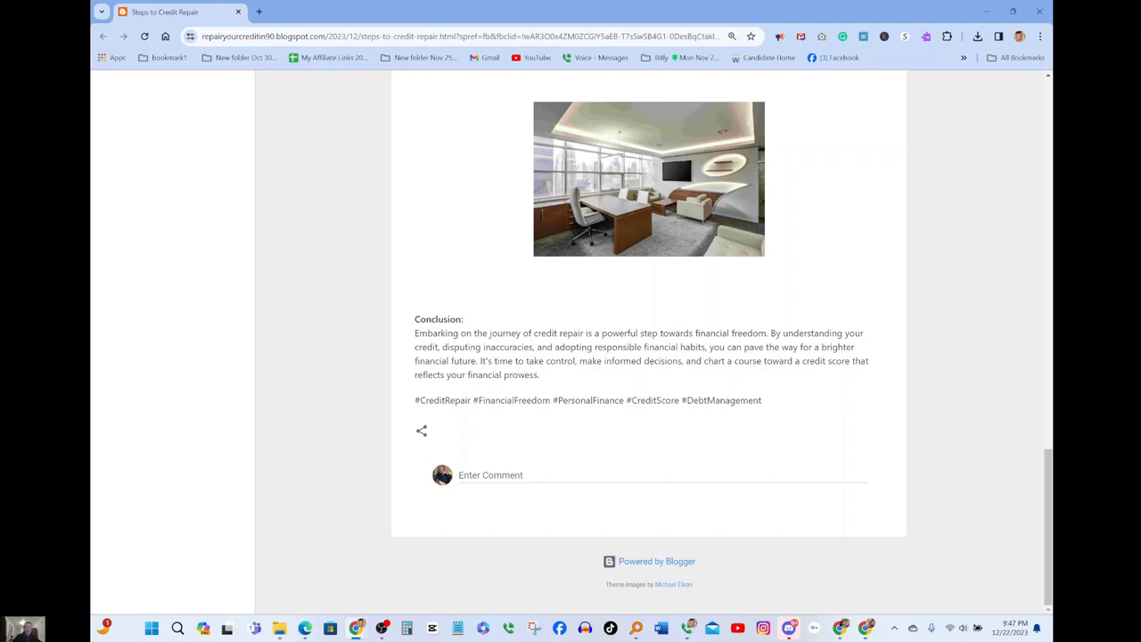
mouse_move(646, 175)
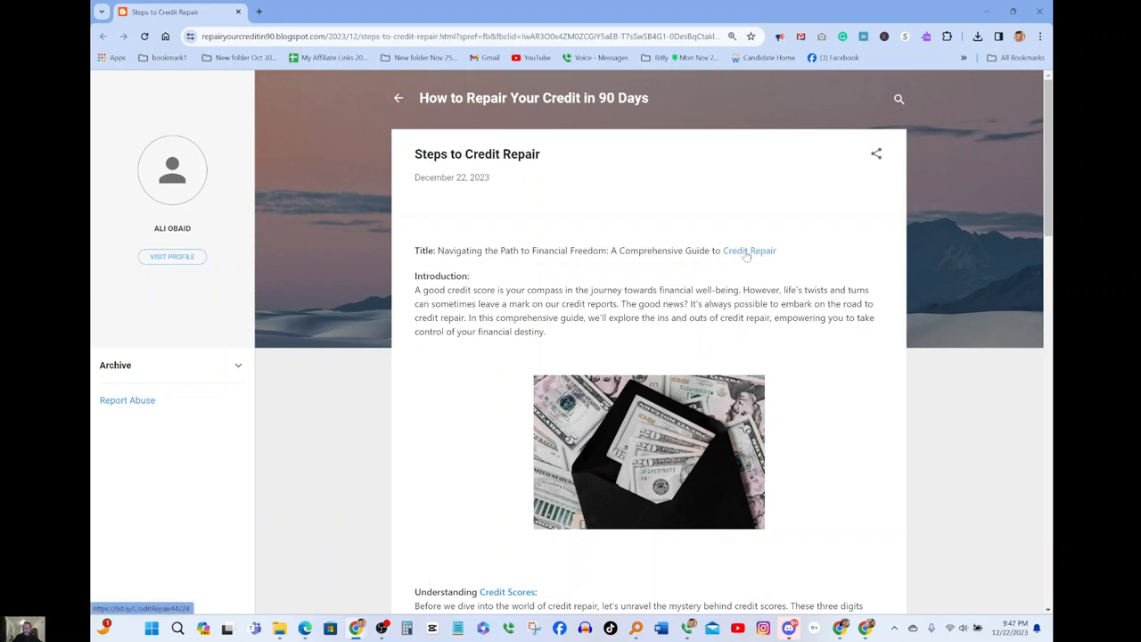
Step: Scroll quickly down from the introduction back to the Conclusion and comment box
scroll("down", 3)
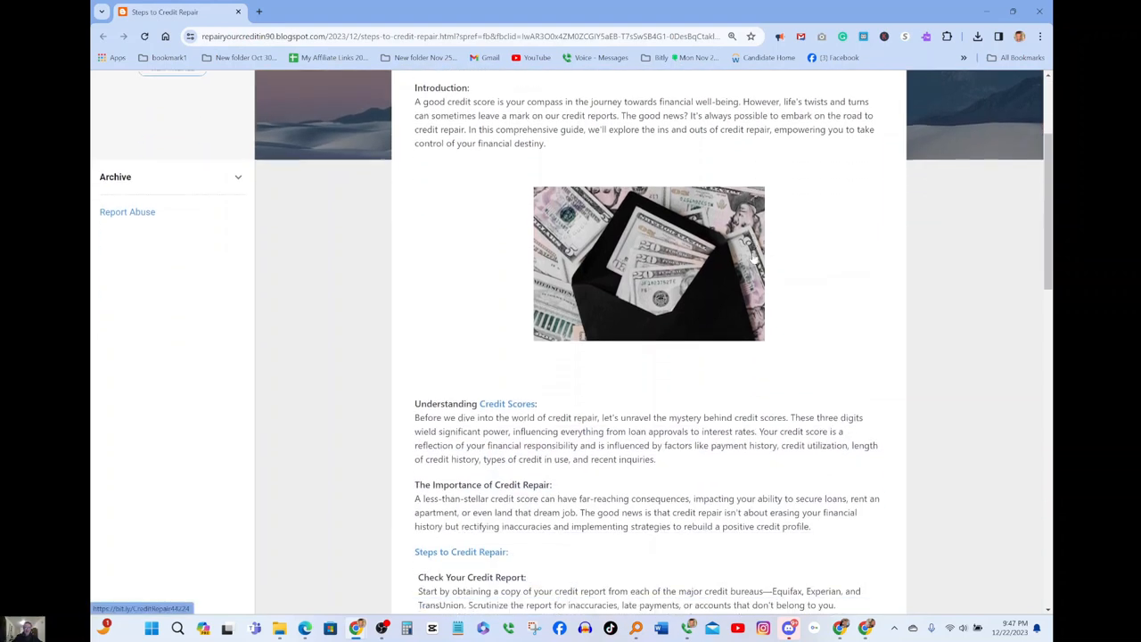
scroll("down", 3)
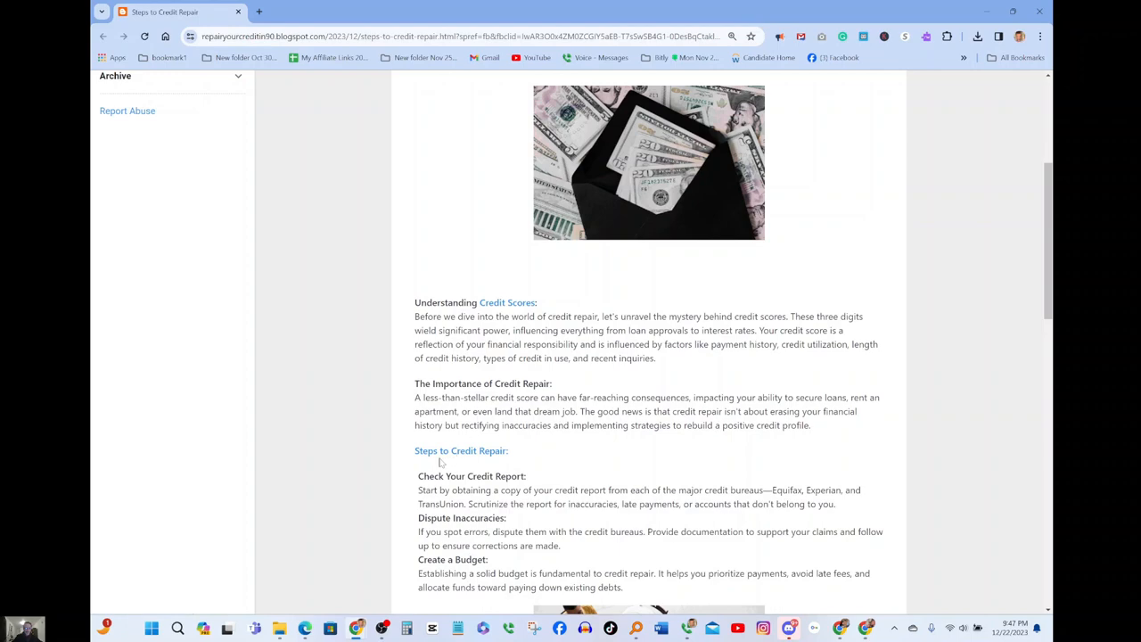
scroll("down", 3)
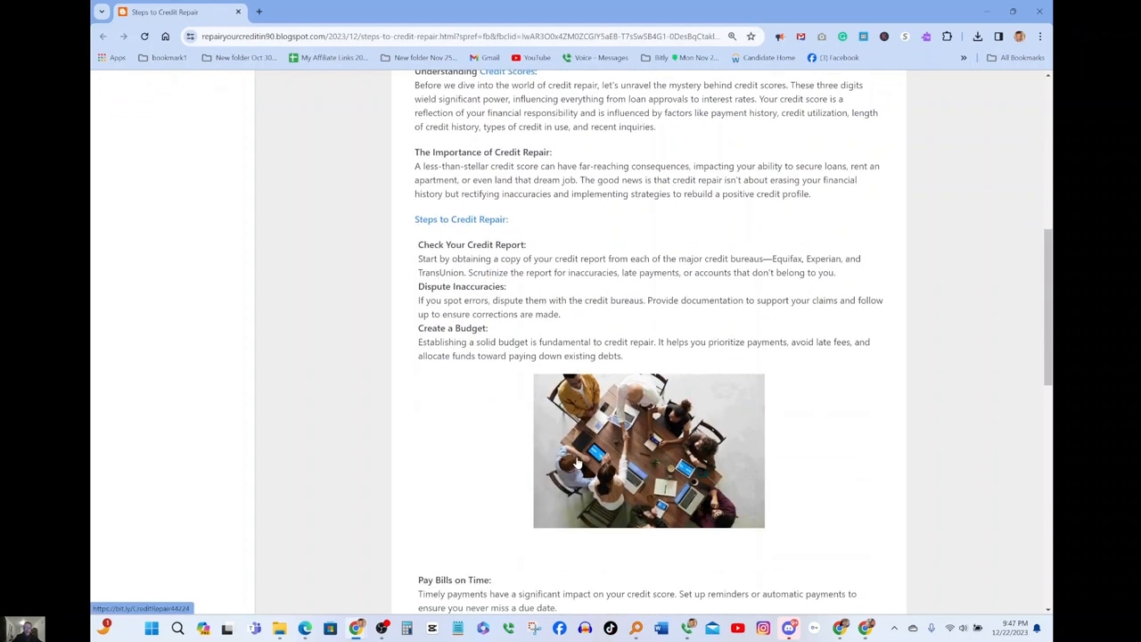
scroll("down", 3)
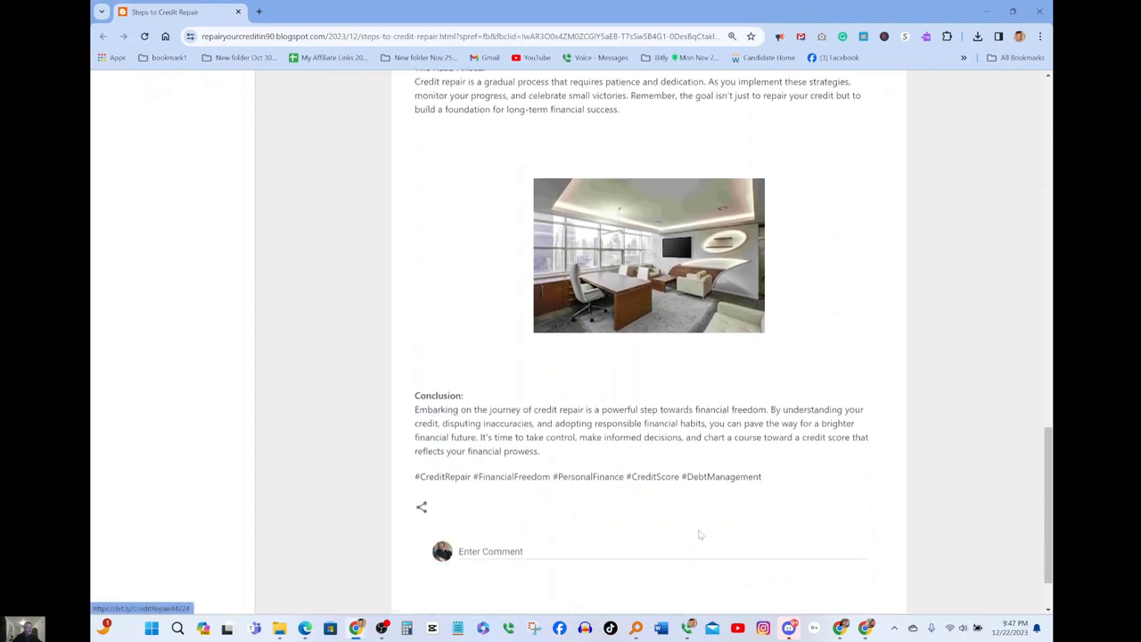